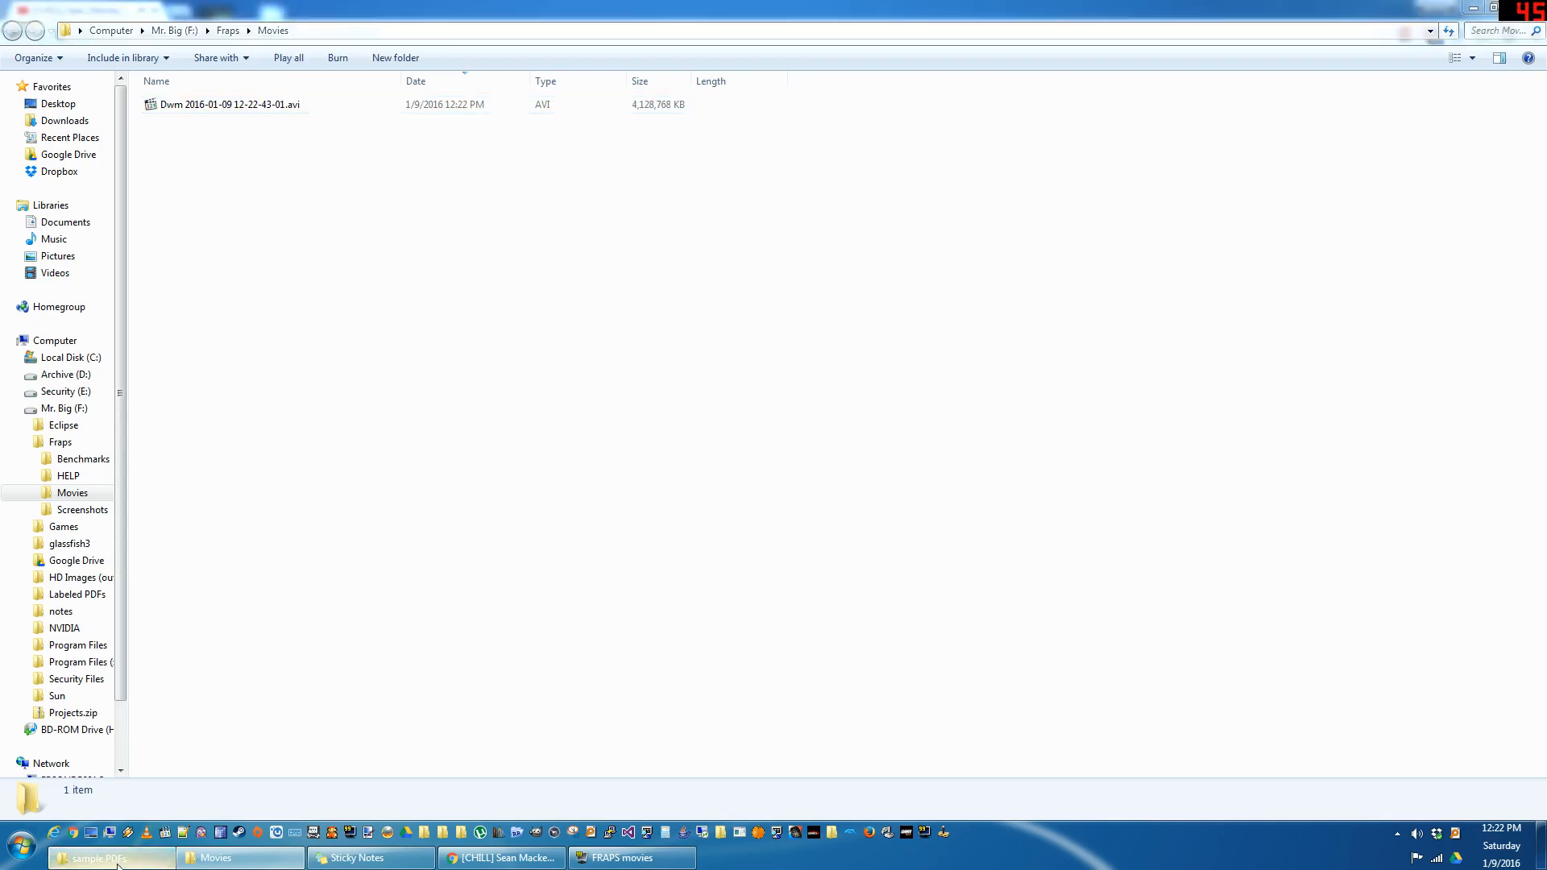
Switch to the sample PDFs folder holding the 25 Sample Floor Plan PDFs.
click(97, 857)
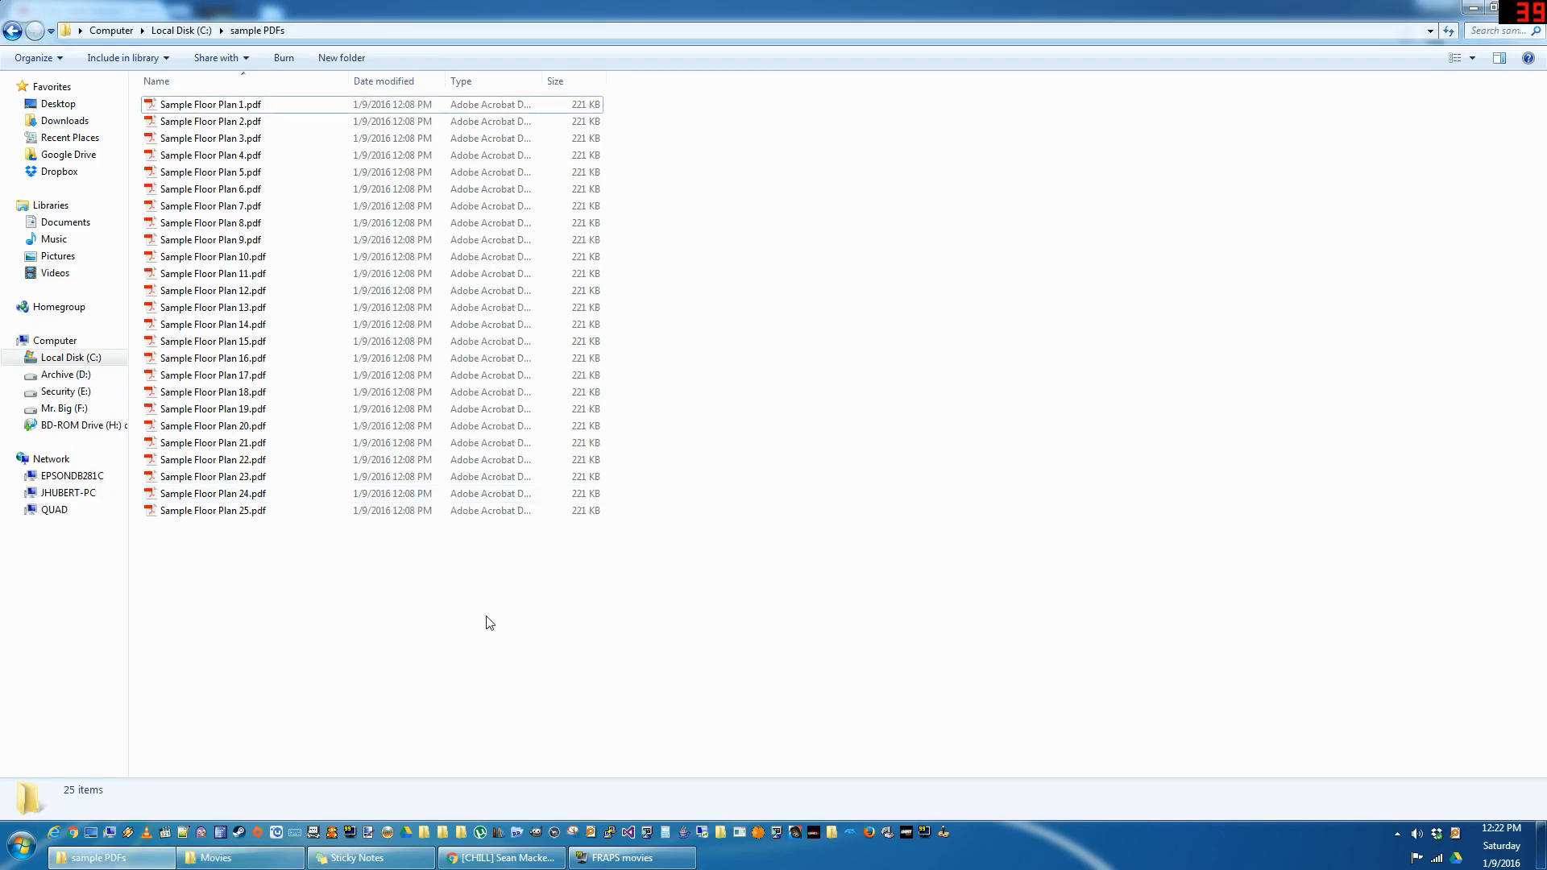
mouse_move(525, 704)
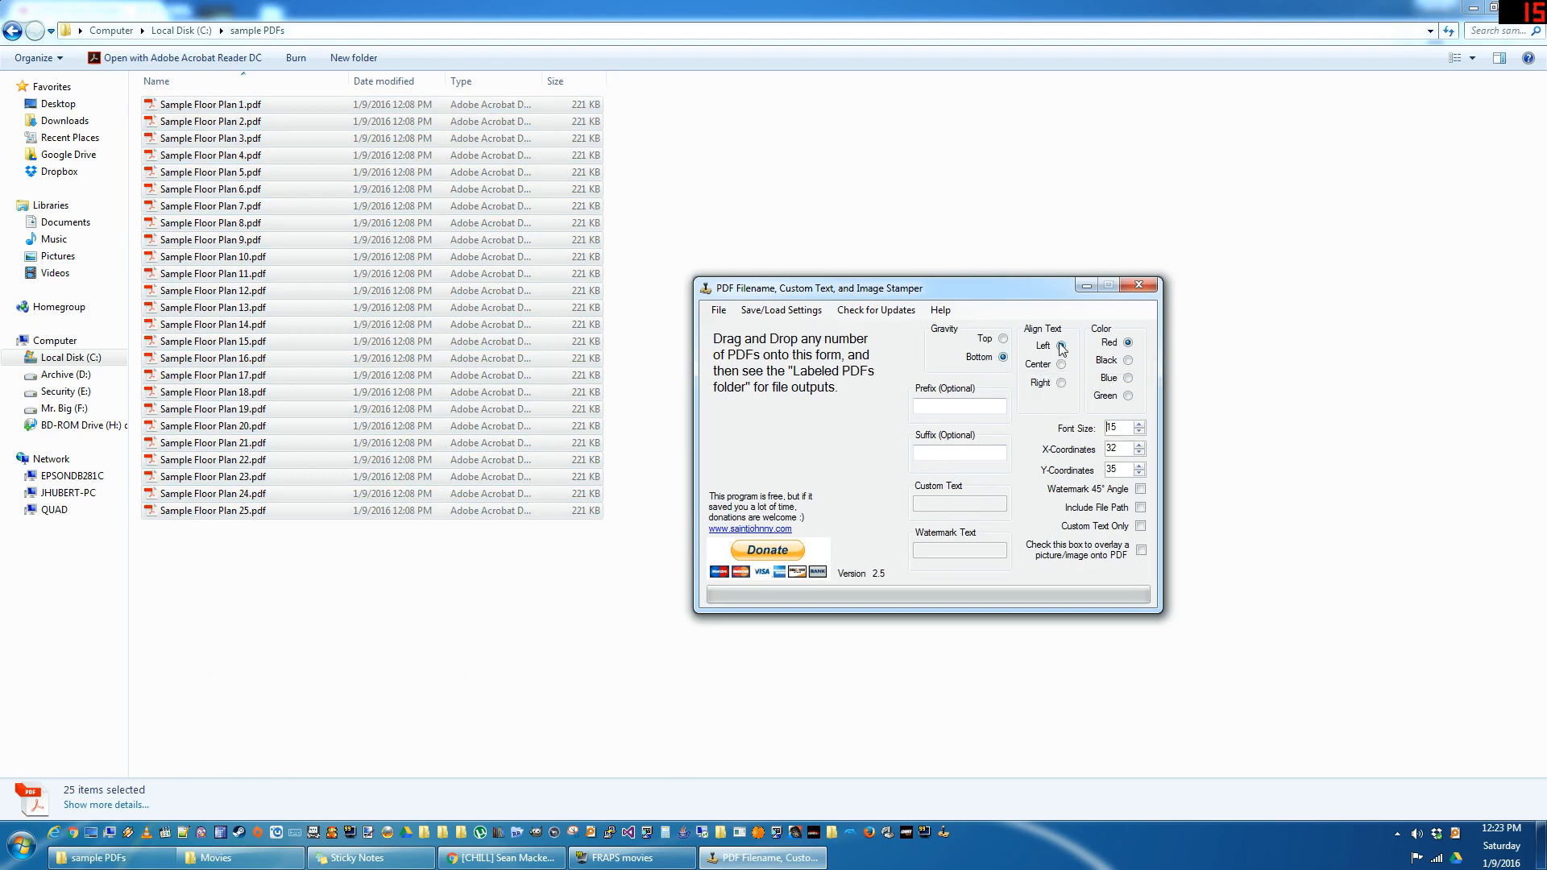
Stamp the 25 PDFs with red filenames and open Sample Floor Plan 8 to verify.
click(1060, 345)
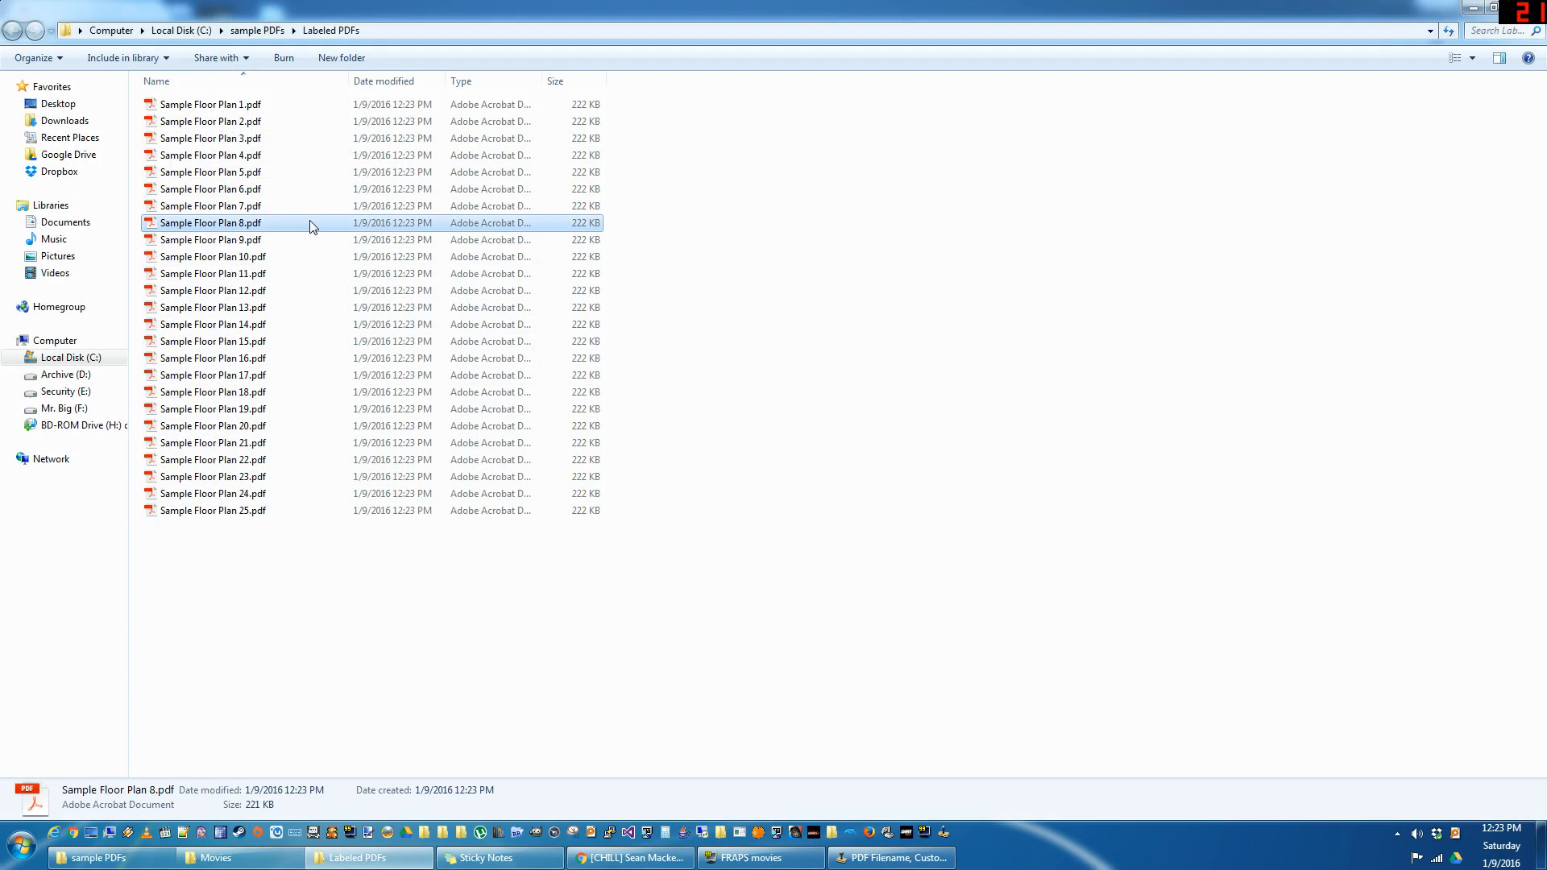
double_click(200, 222)
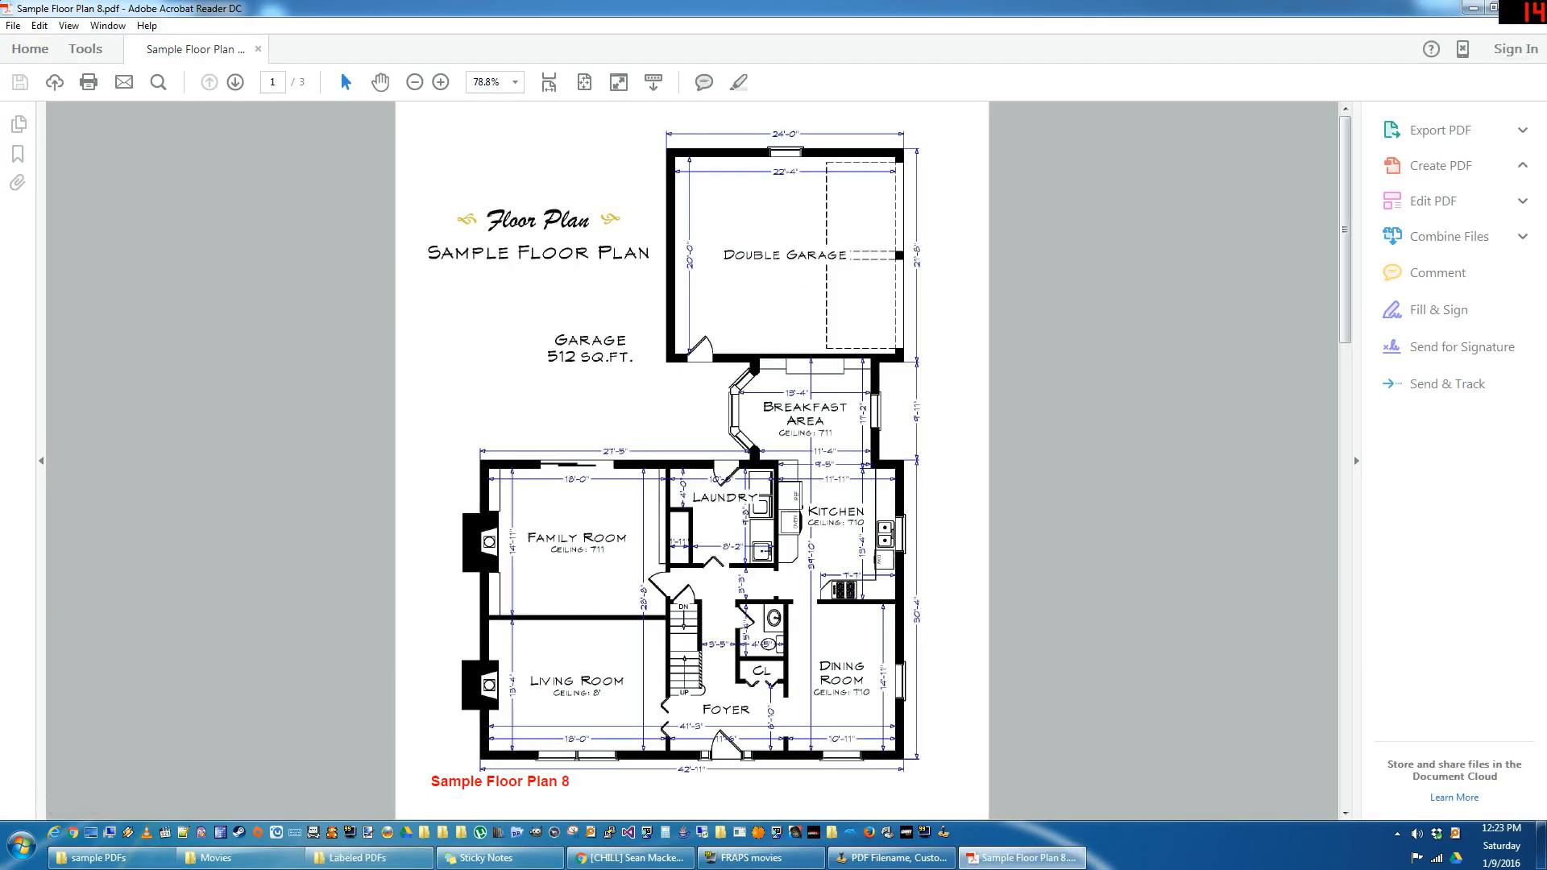
Close Acrobat Reader and return to the Labeled PDFs folder.
click(1439, 164)
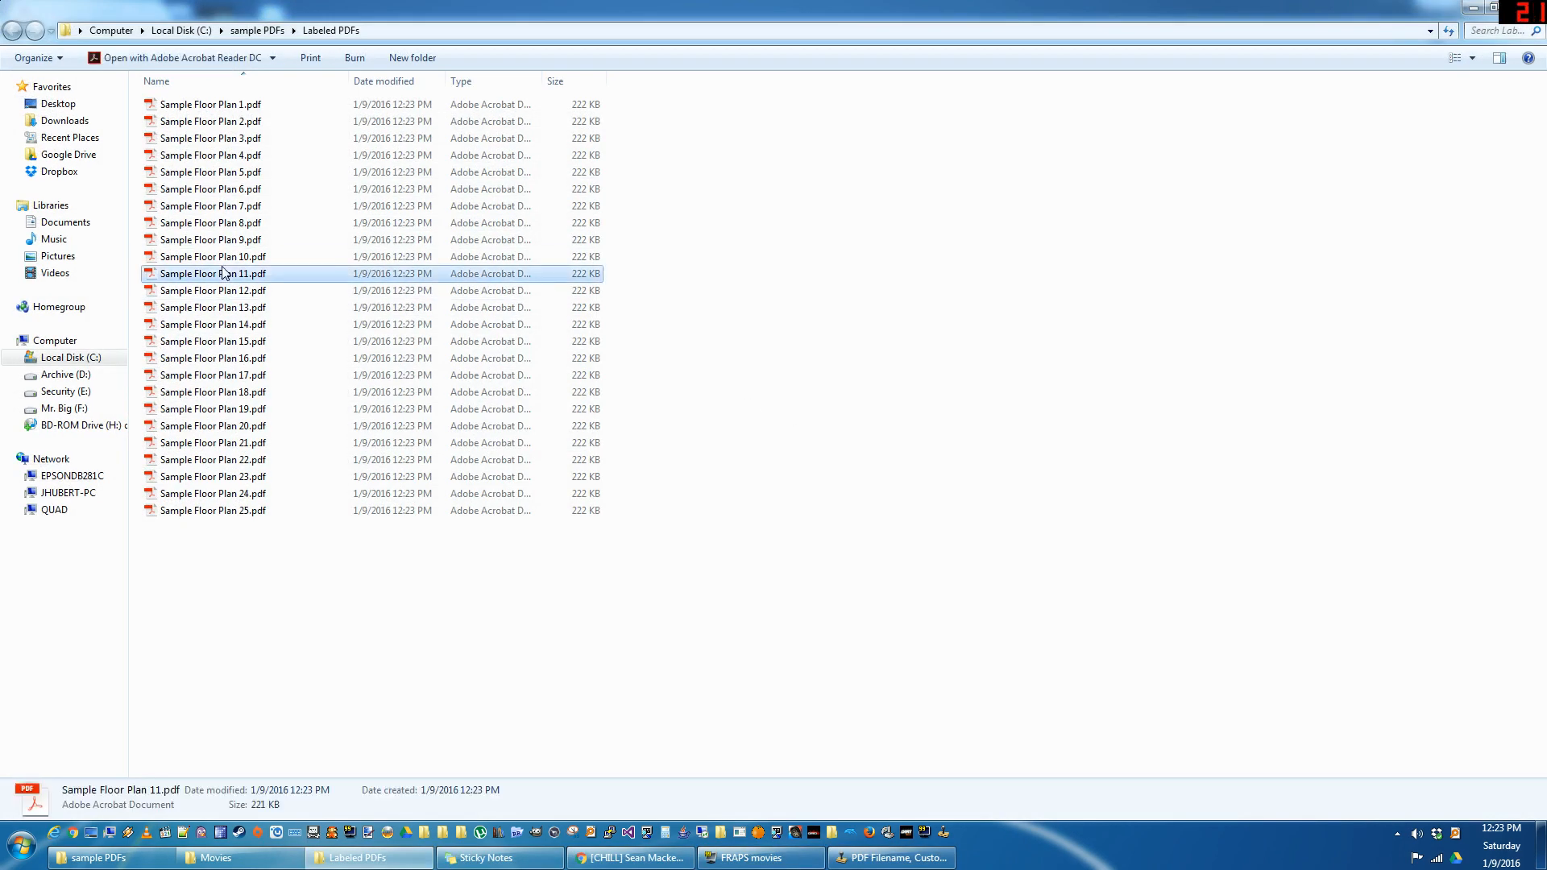
Restamp the 25 PDFs with prefix 5656, suffix REV 2 and the file path included.
double_click(212, 272)
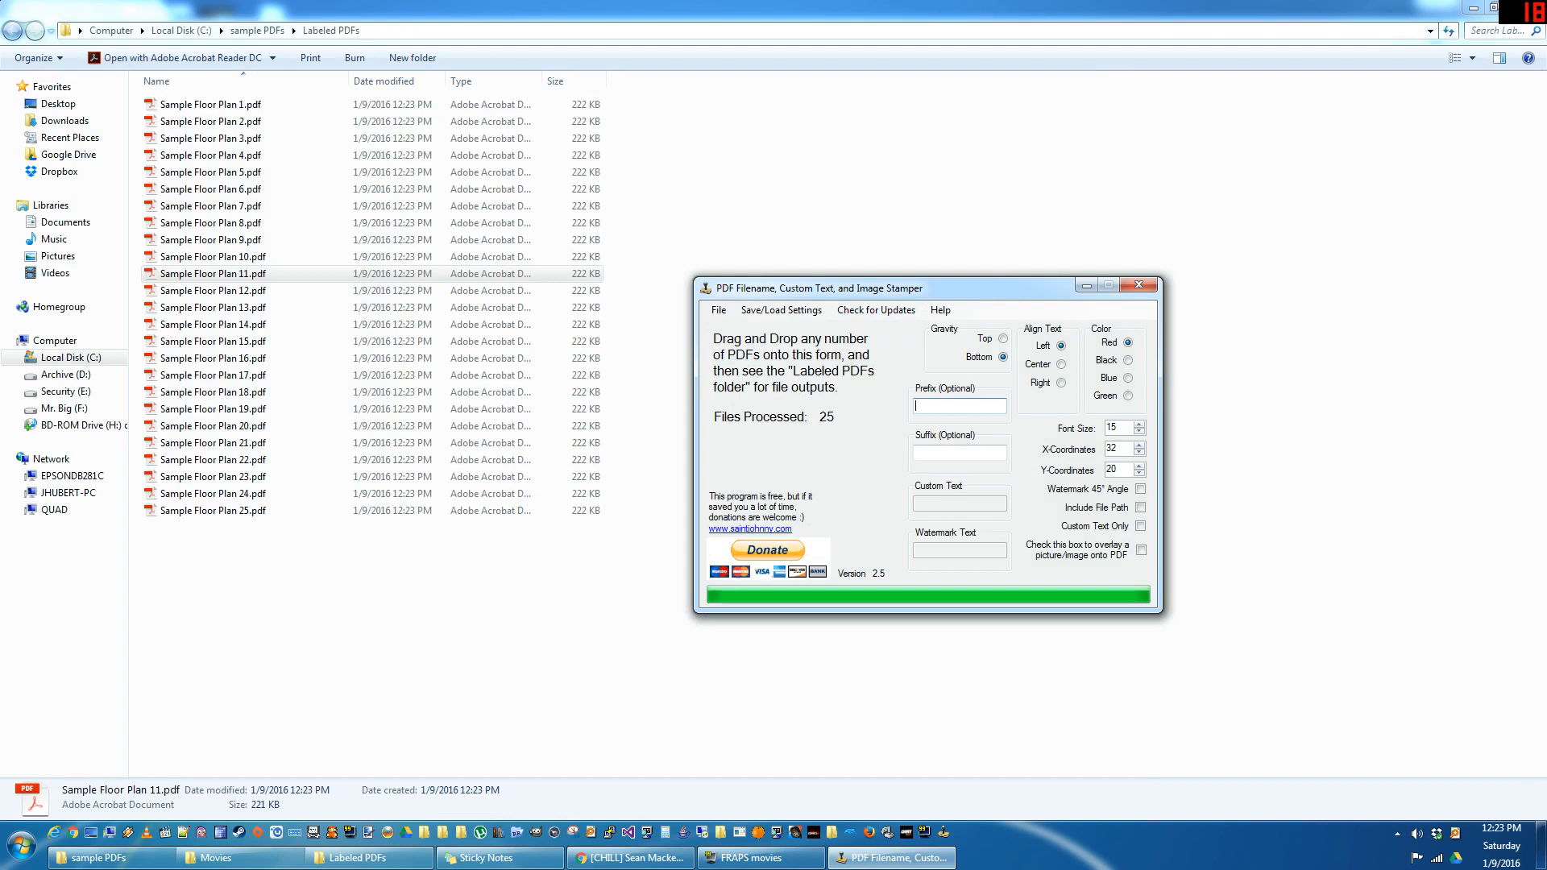
text(5656)
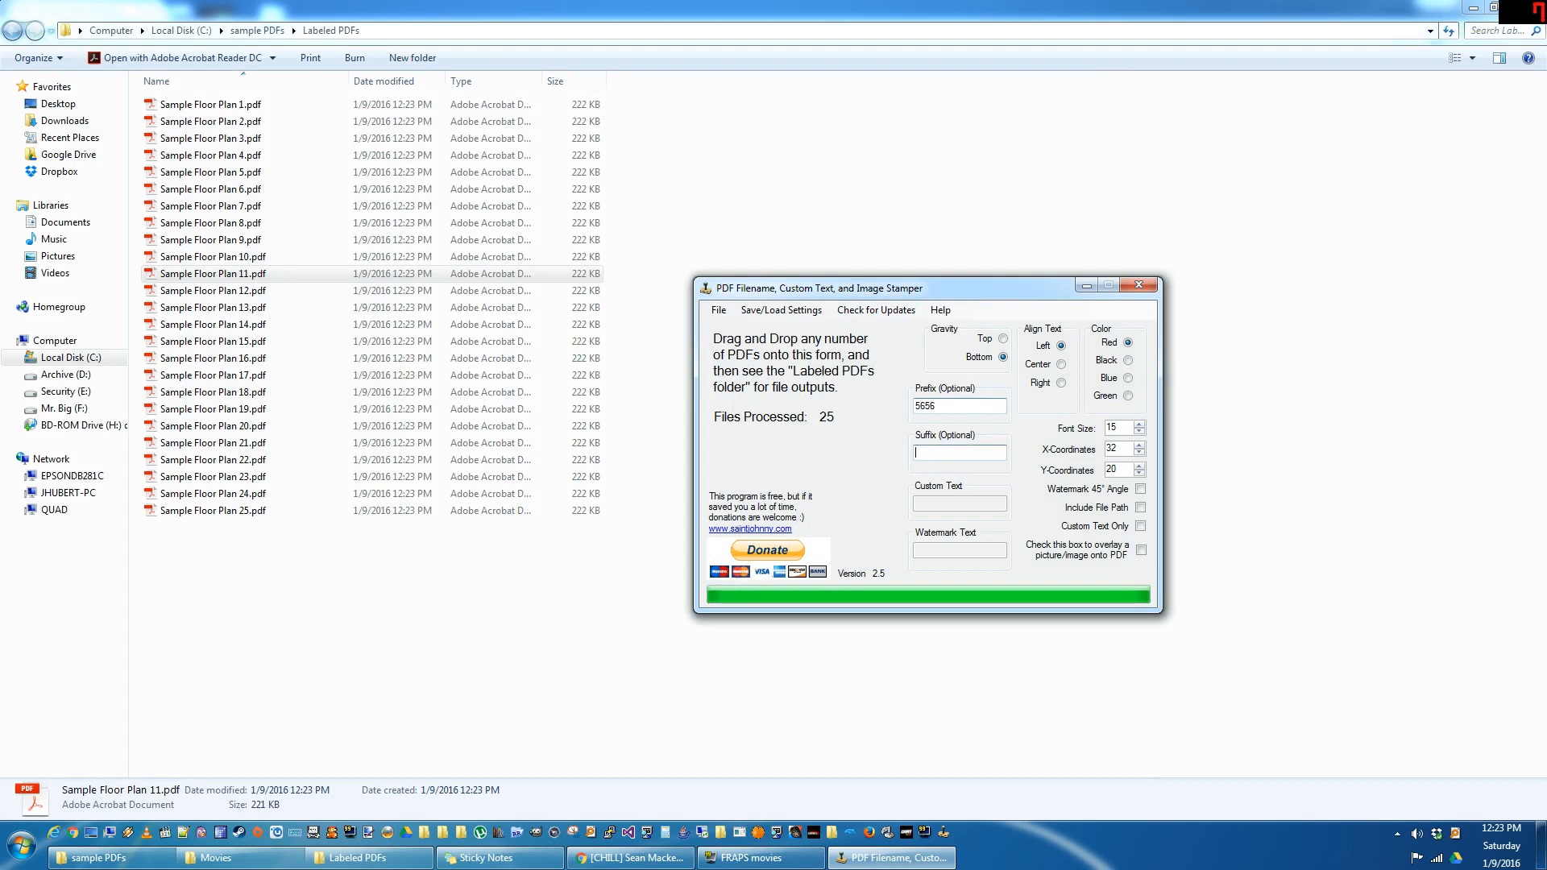
text(REV 2)
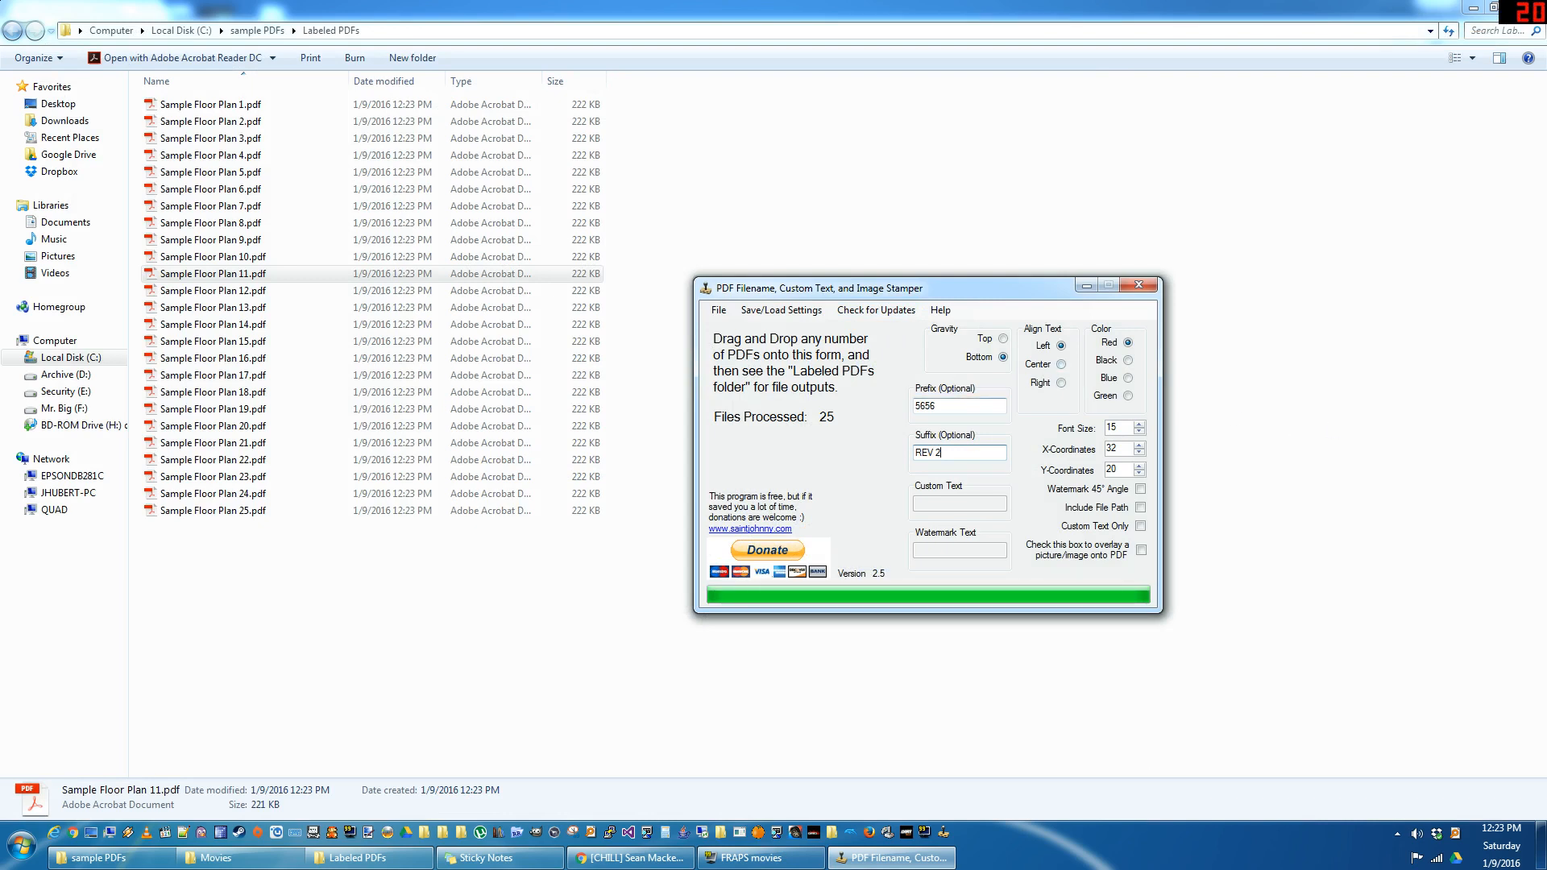
mouse_move(1354, 6)
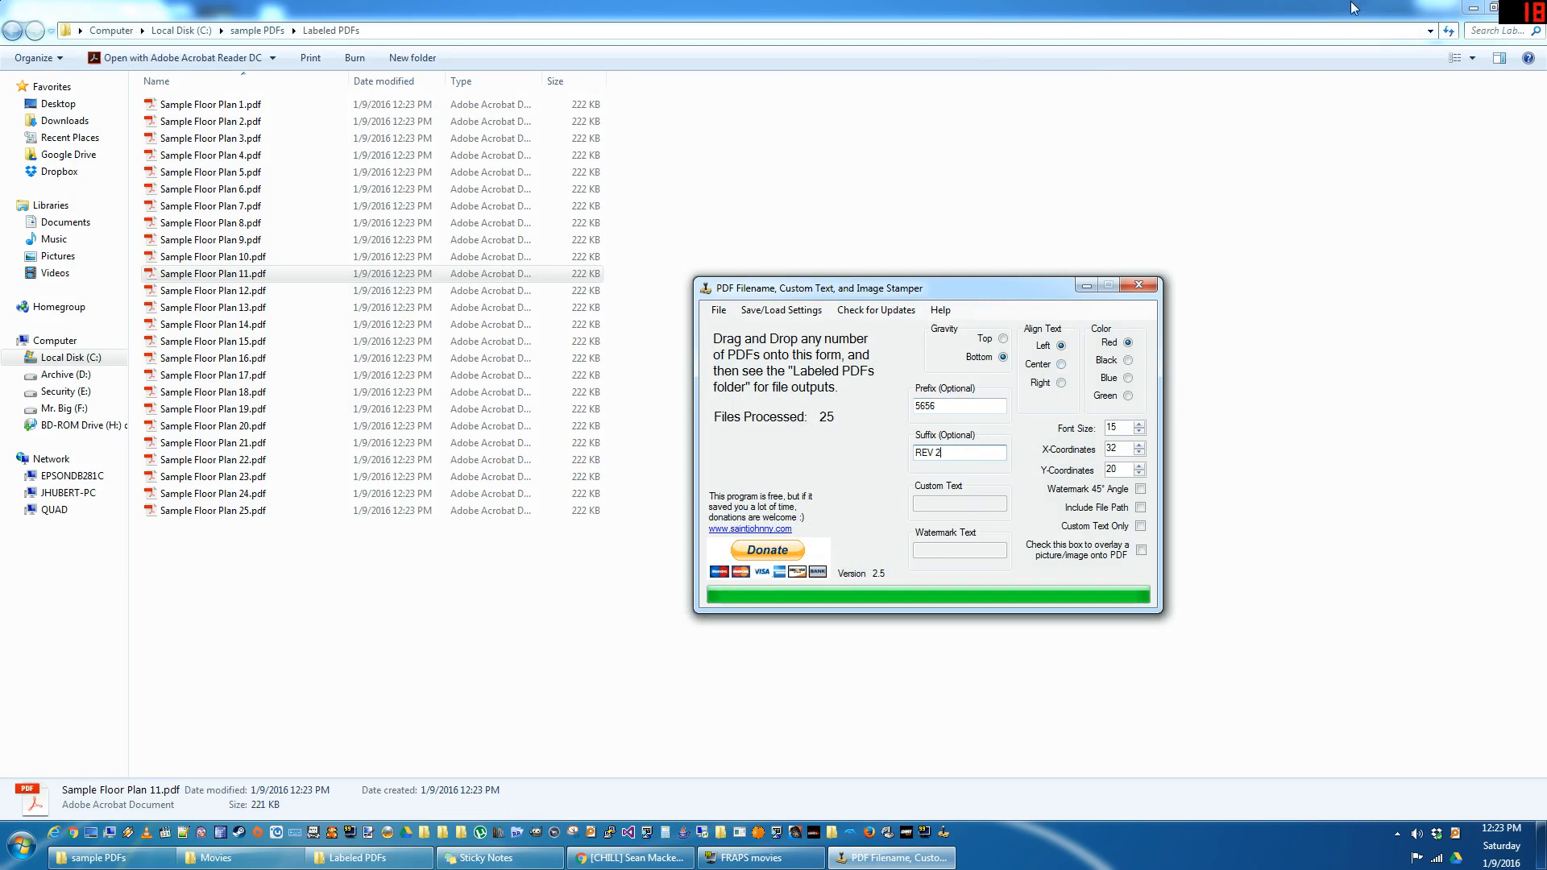
click(246, 29)
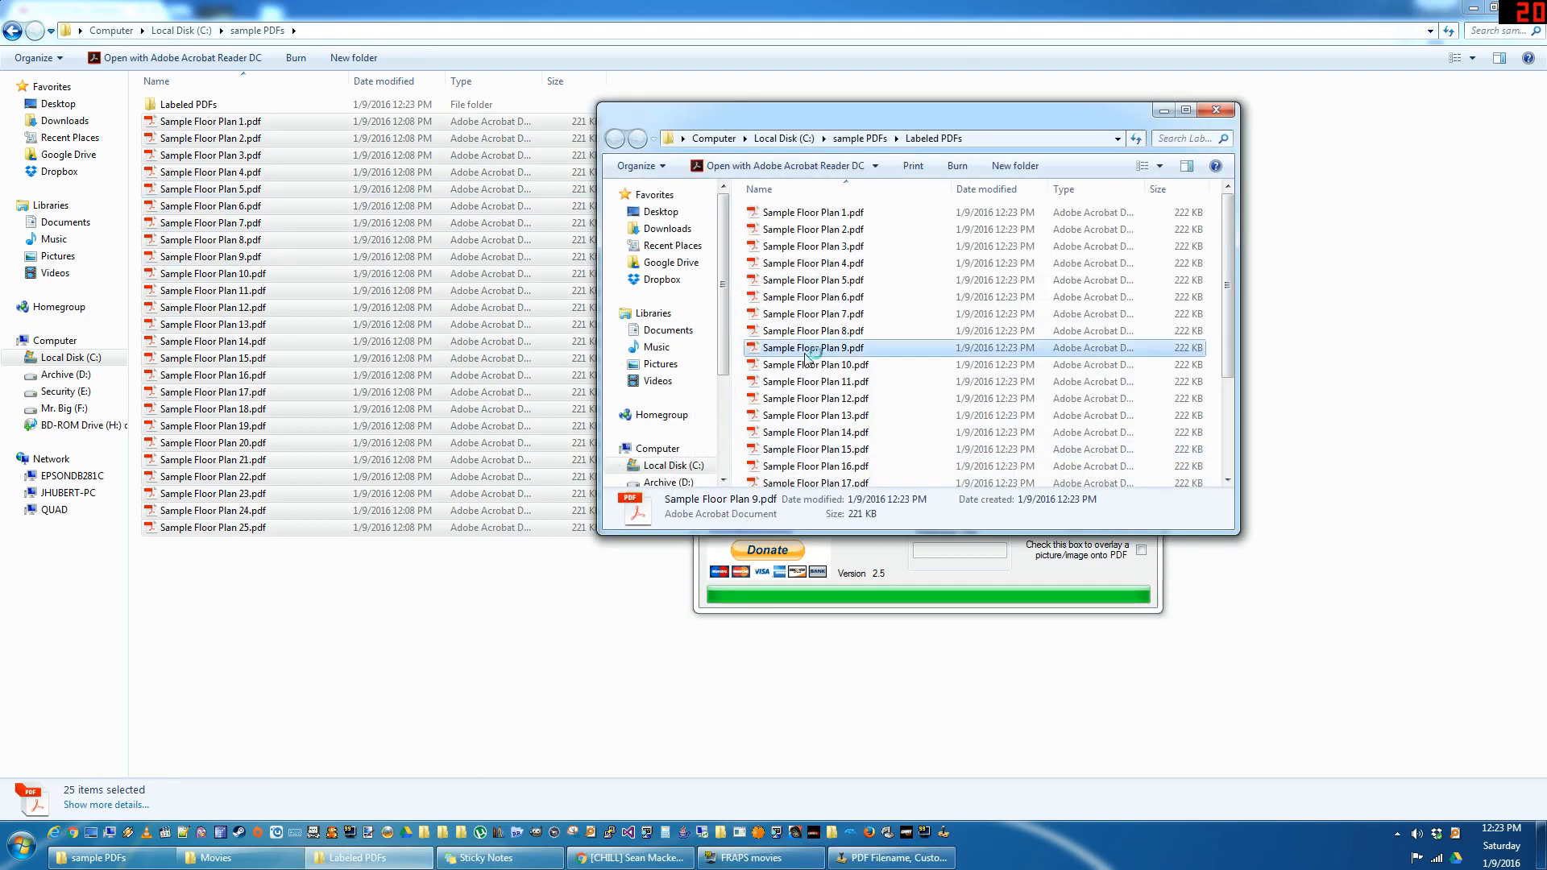
double_click(813, 349)
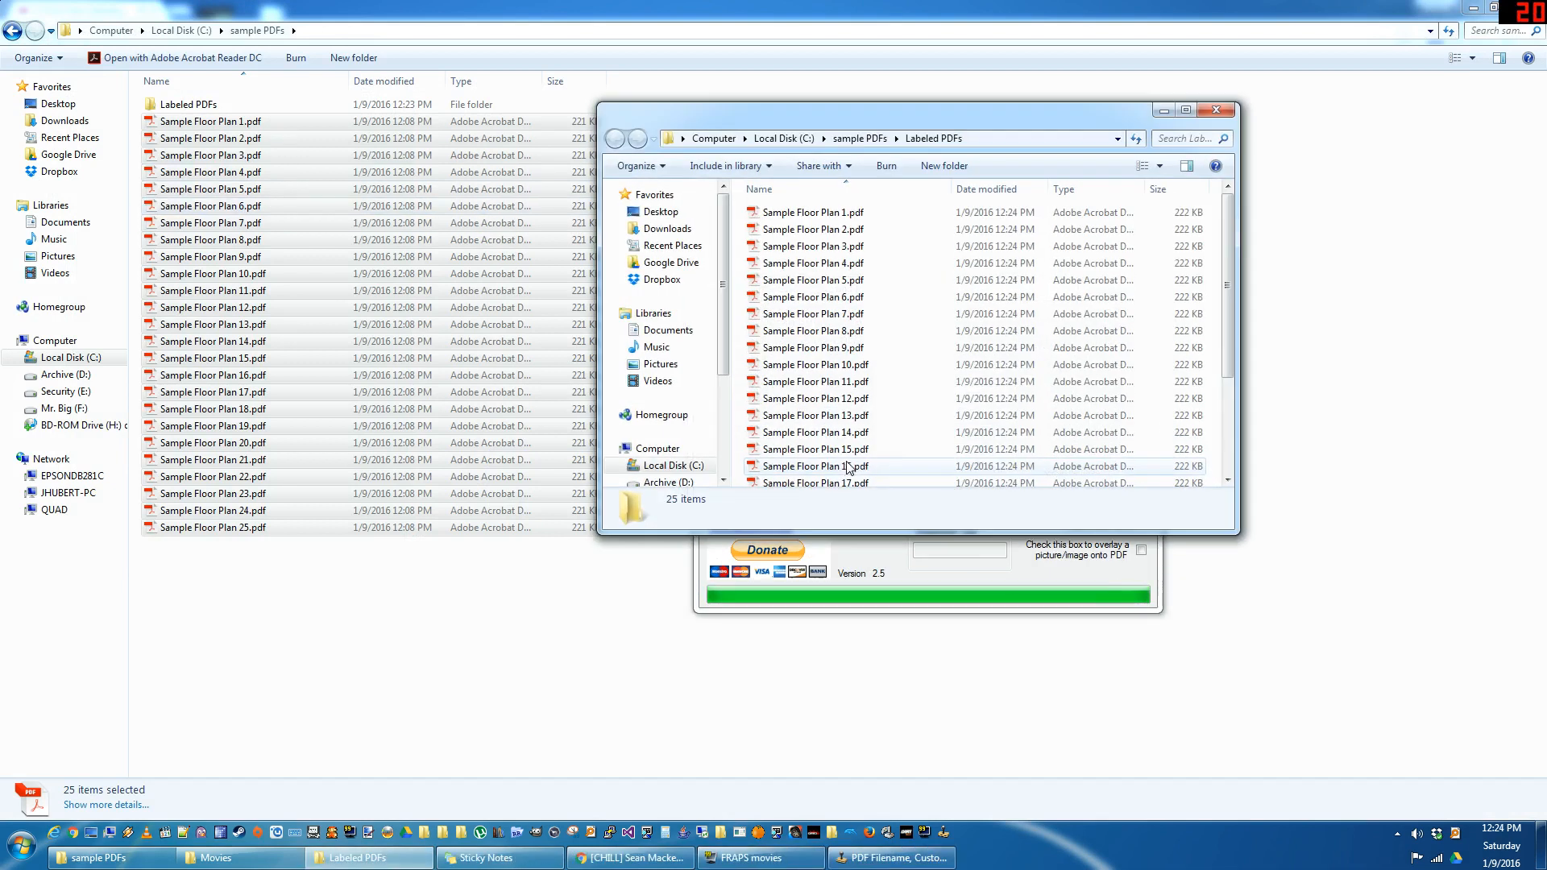
Check Sample Floor Plan 11's 5656 / path / REV 2 stamp in Acrobat, then close it.
double_click(809, 380)
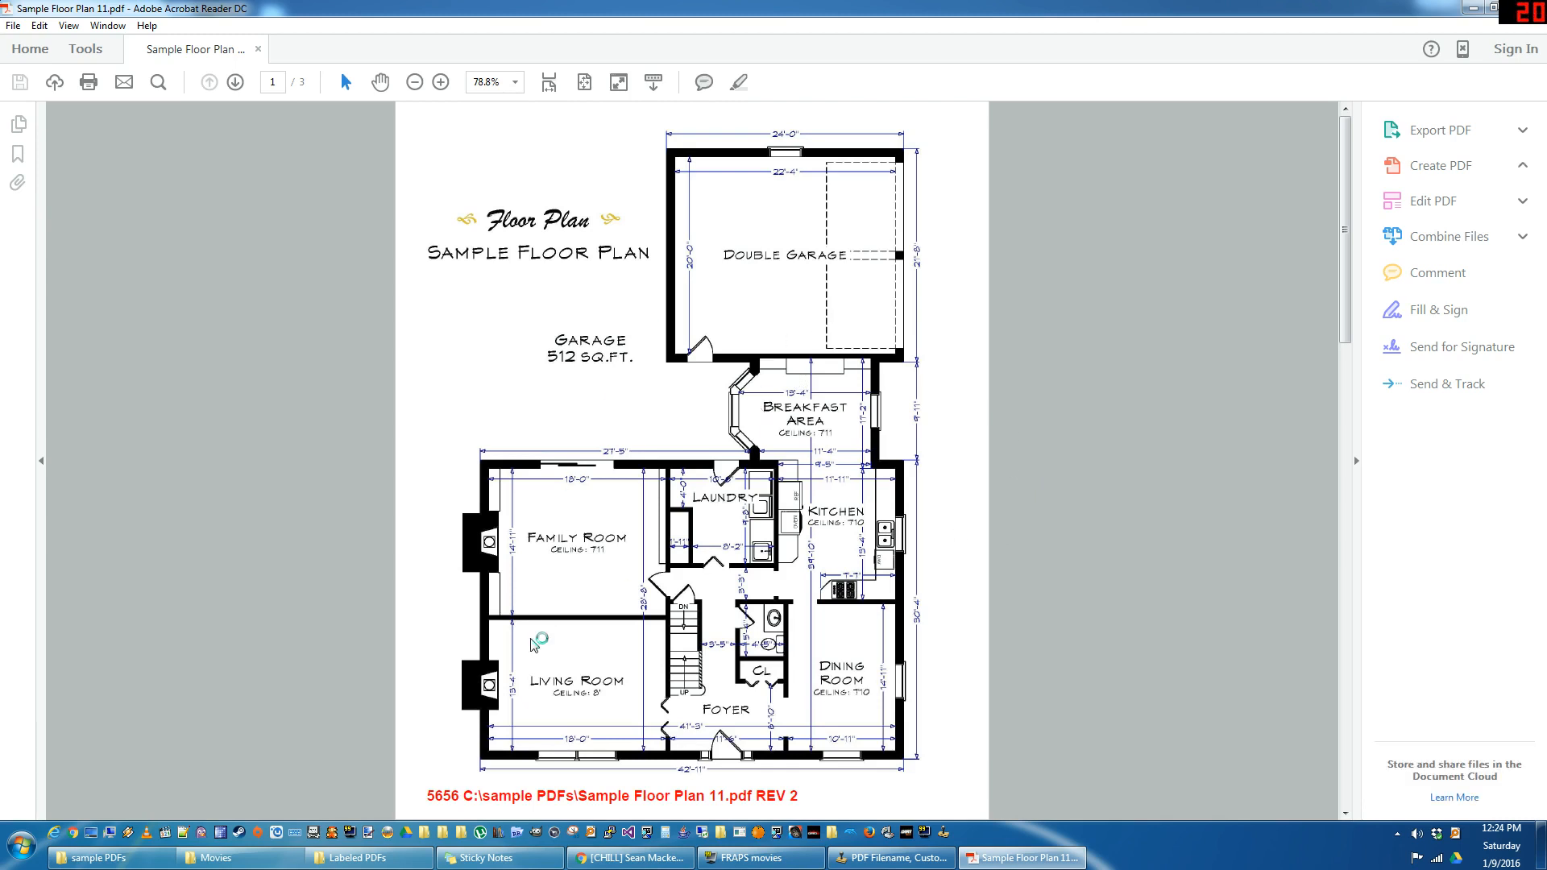
click(1439, 164)
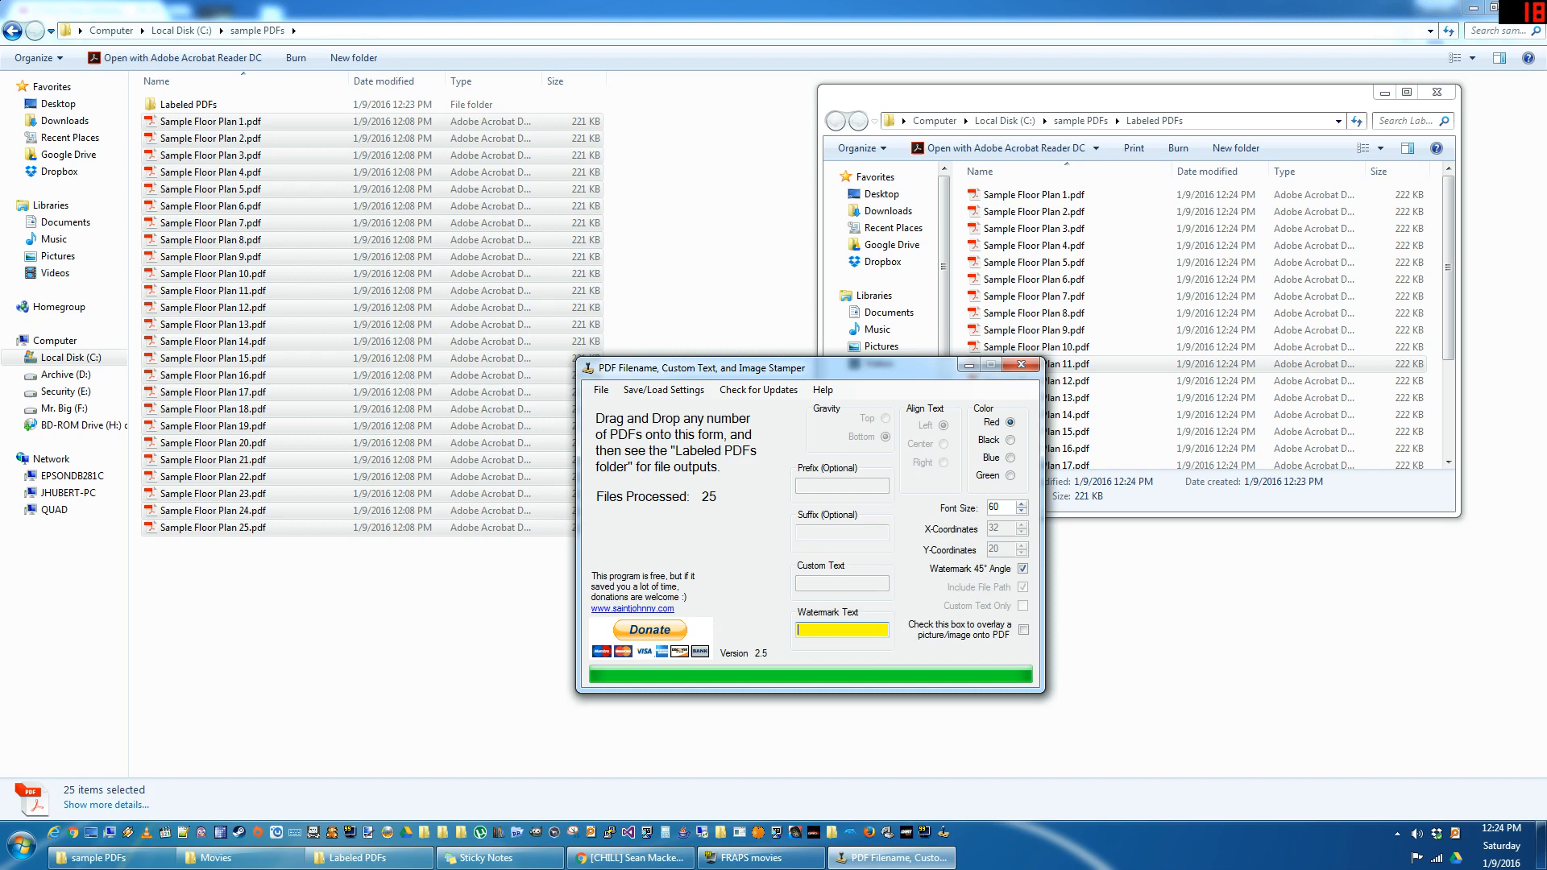
Stamp a size 60 CONFIDENTIAL watermark at 45° and open Sample Floor Plan 10 to check.
text(CONFIDENTIAL)
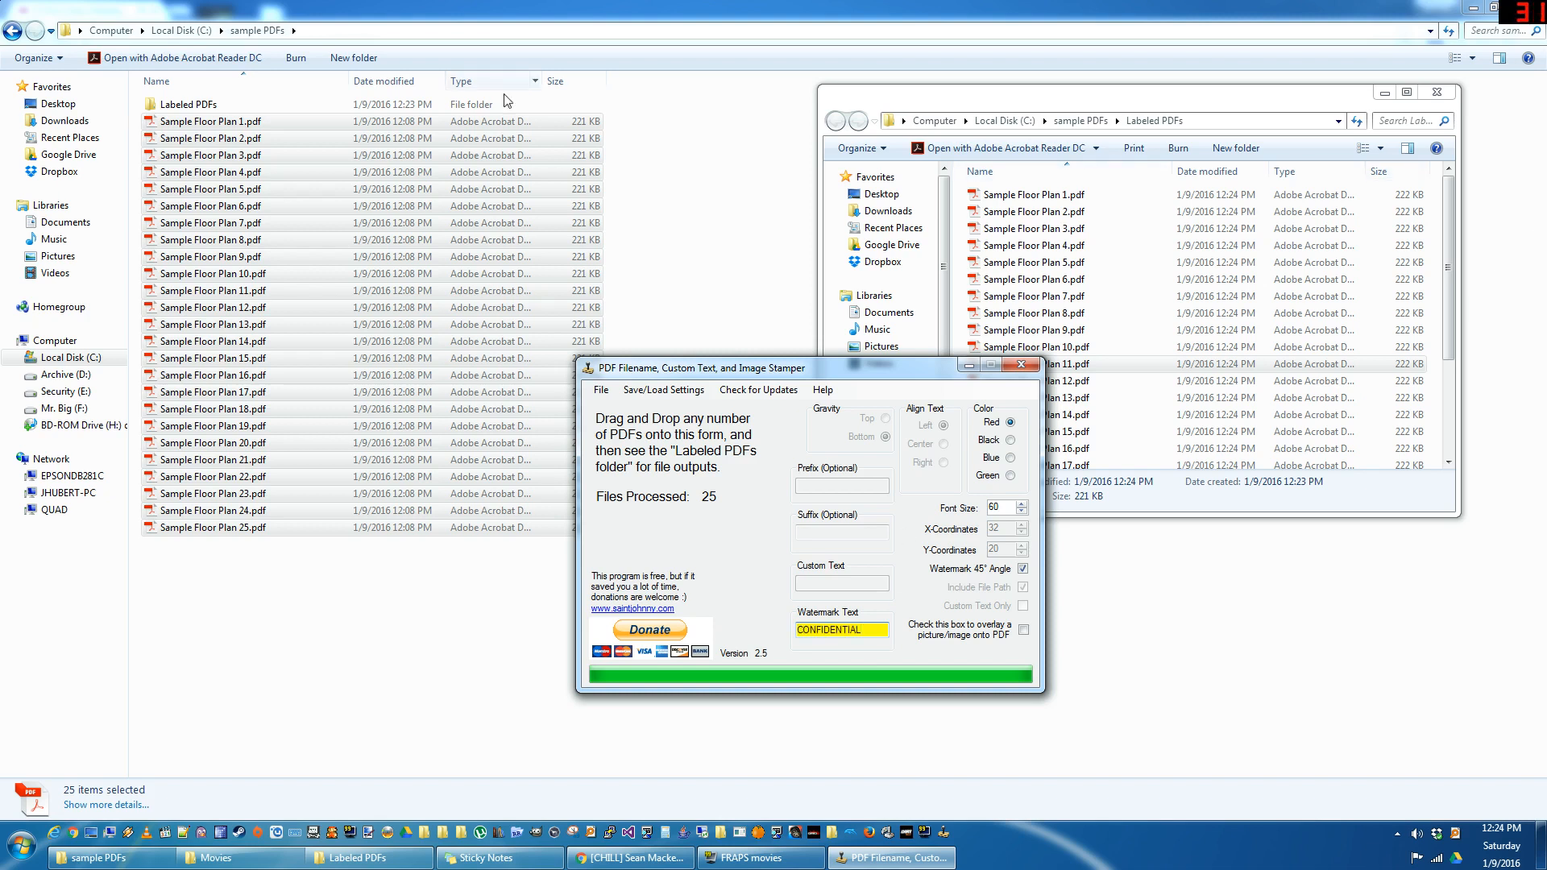
click(1037, 364)
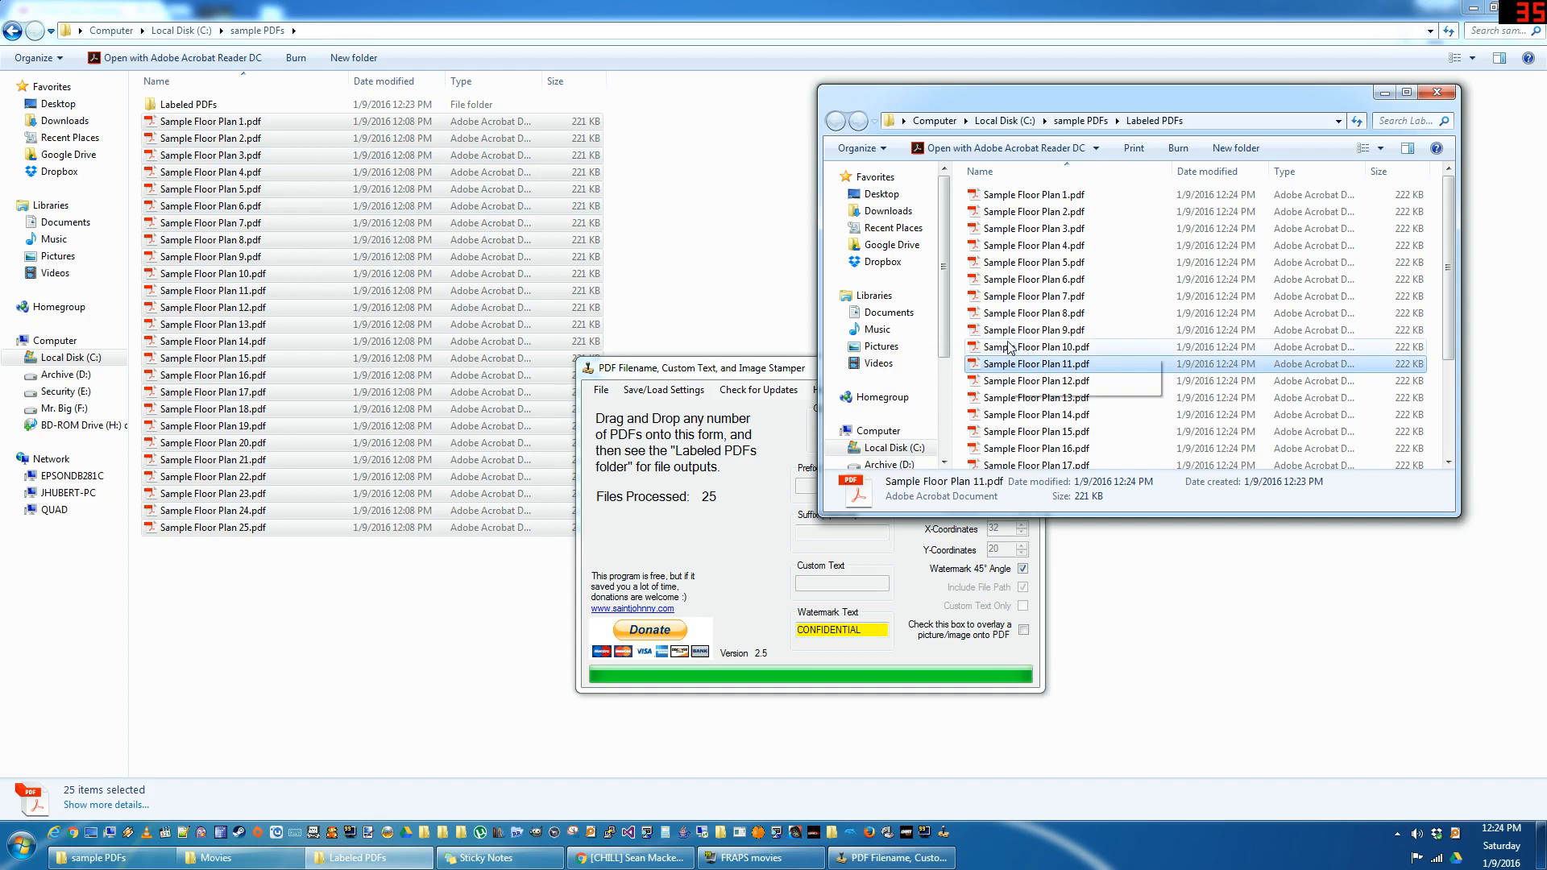
double_click(1050, 347)
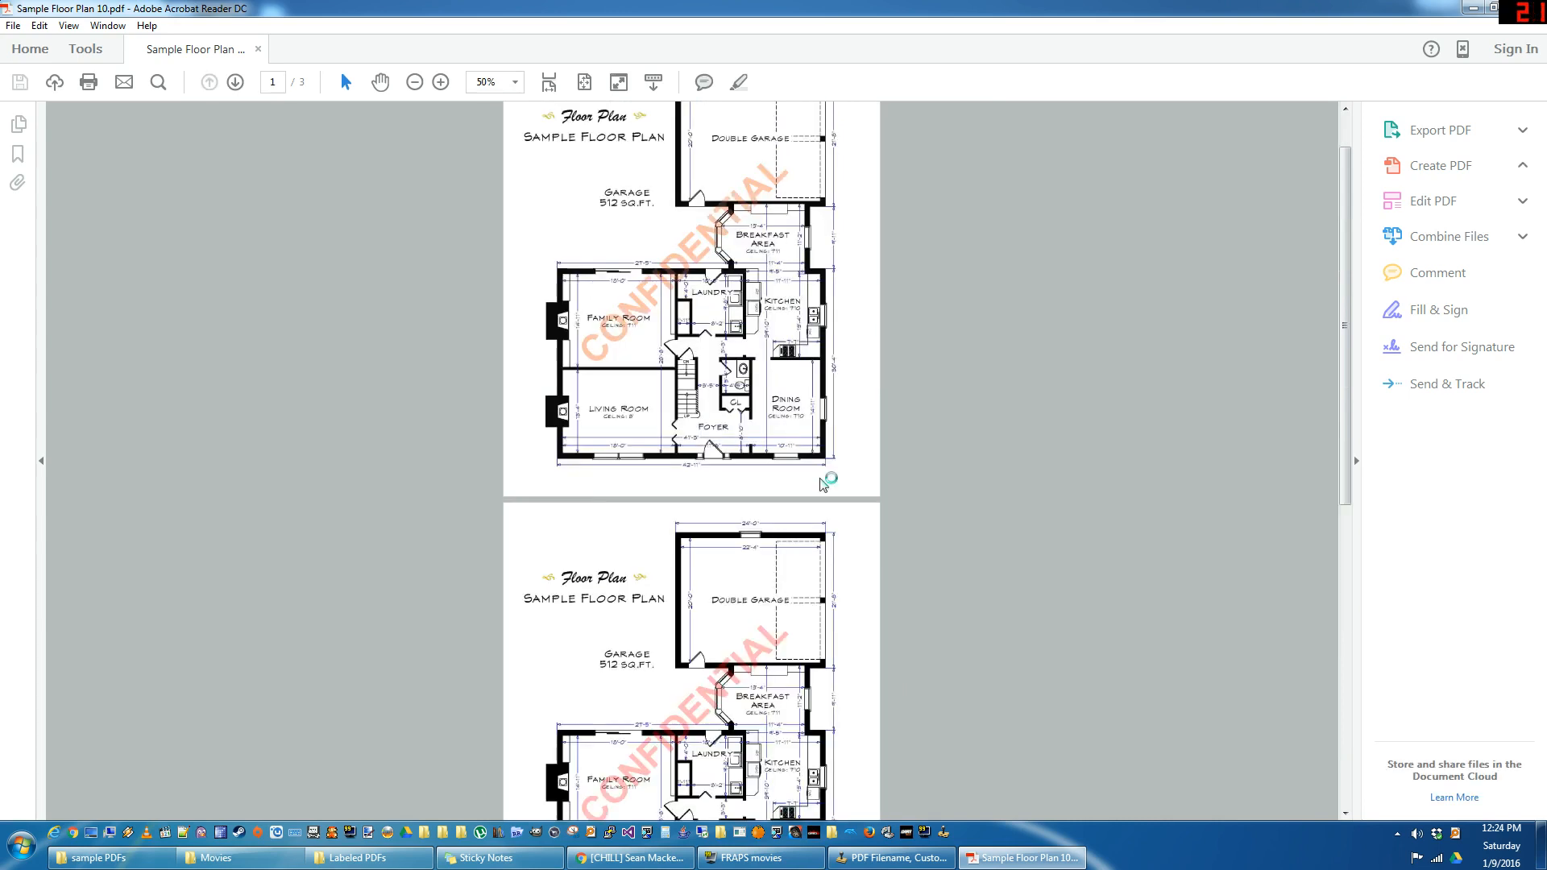
Close the watermarked Sample Floor Plan 10 in Acrobat Reader.
click(1438, 164)
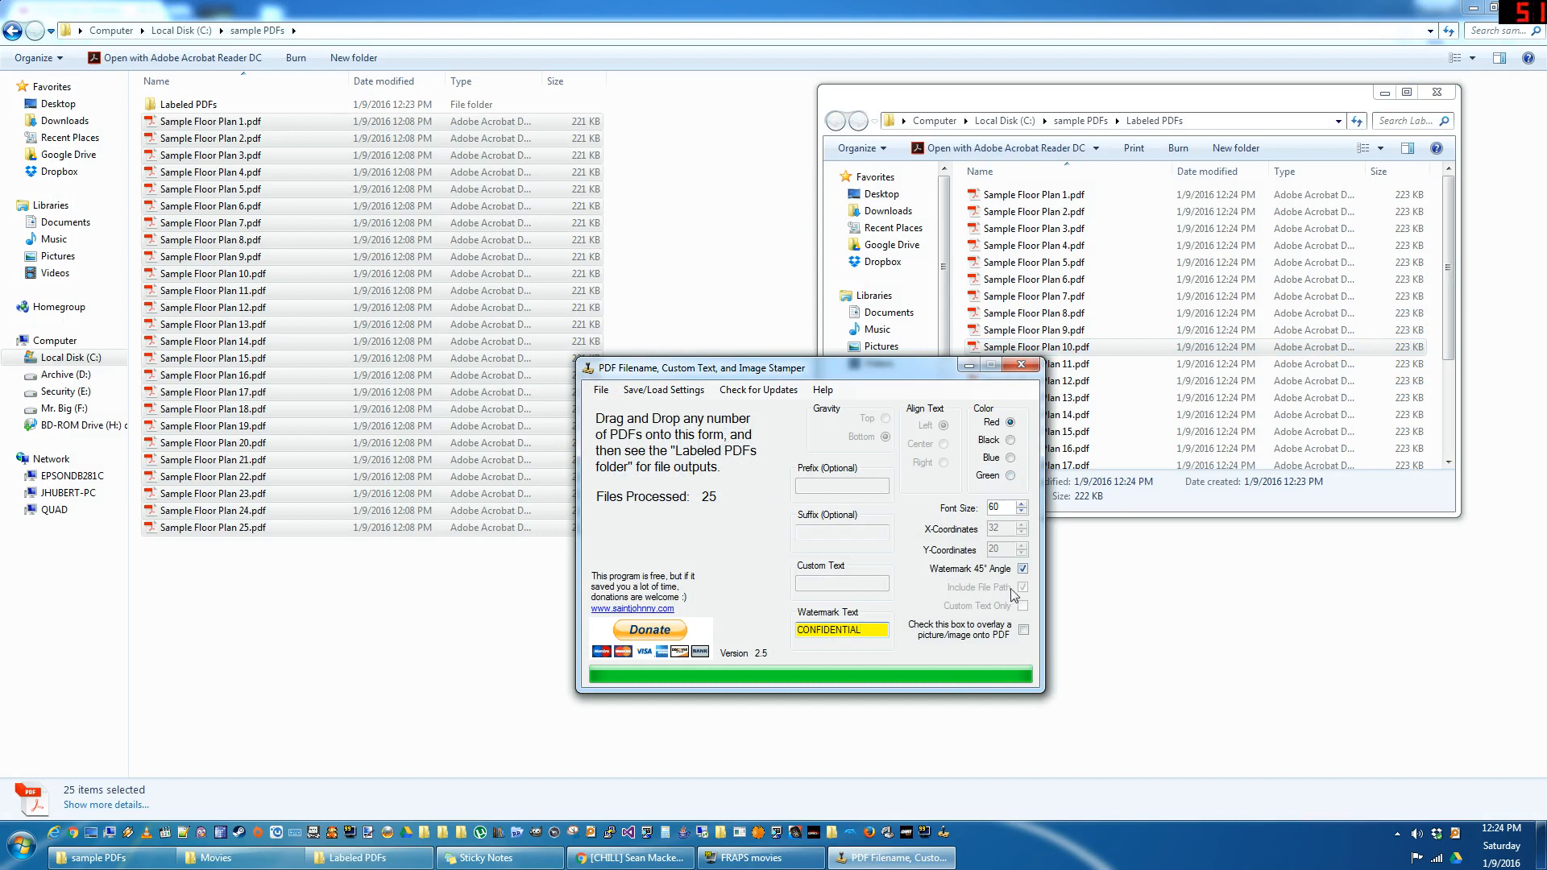
Stamp the 25 PDFs with custom text 1/9/2016 only, then turn custom-text-only back off.
click(1022, 587)
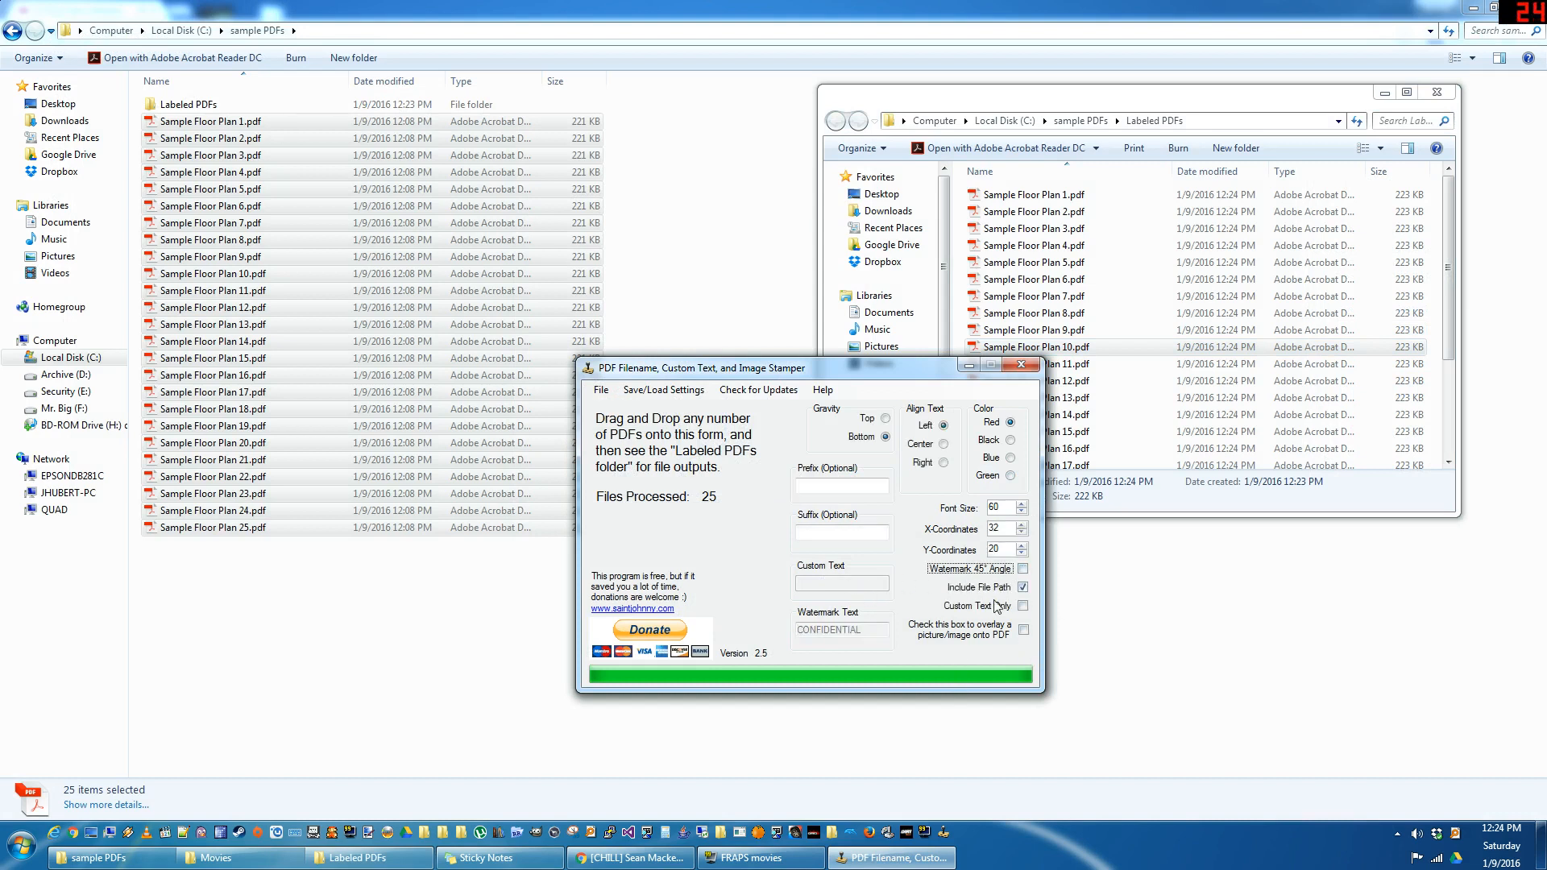
click(1023, 606)
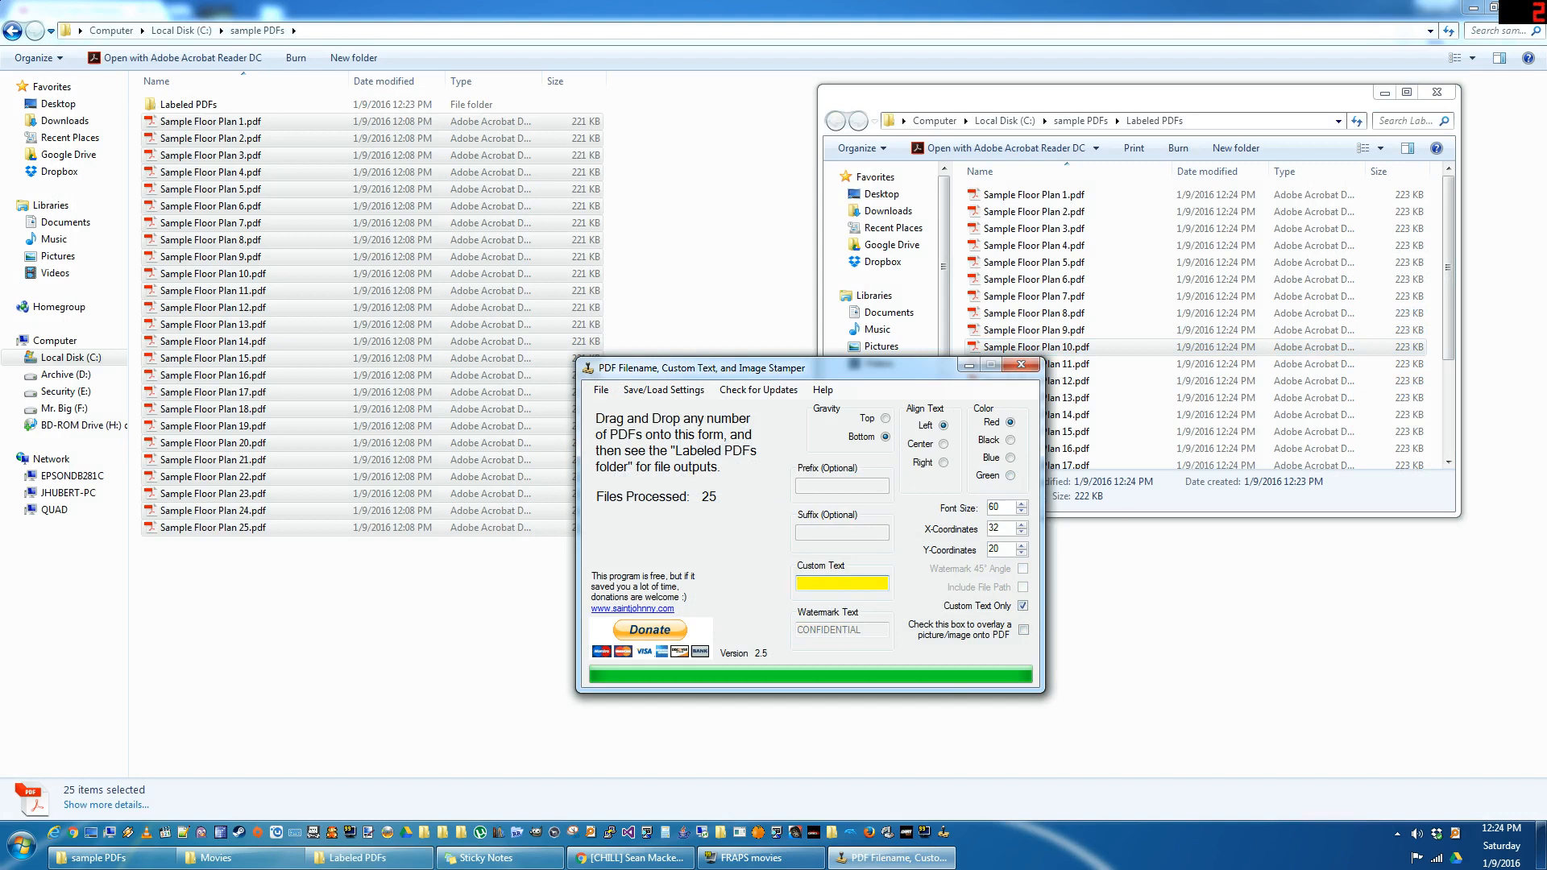
text(1/9/2016)
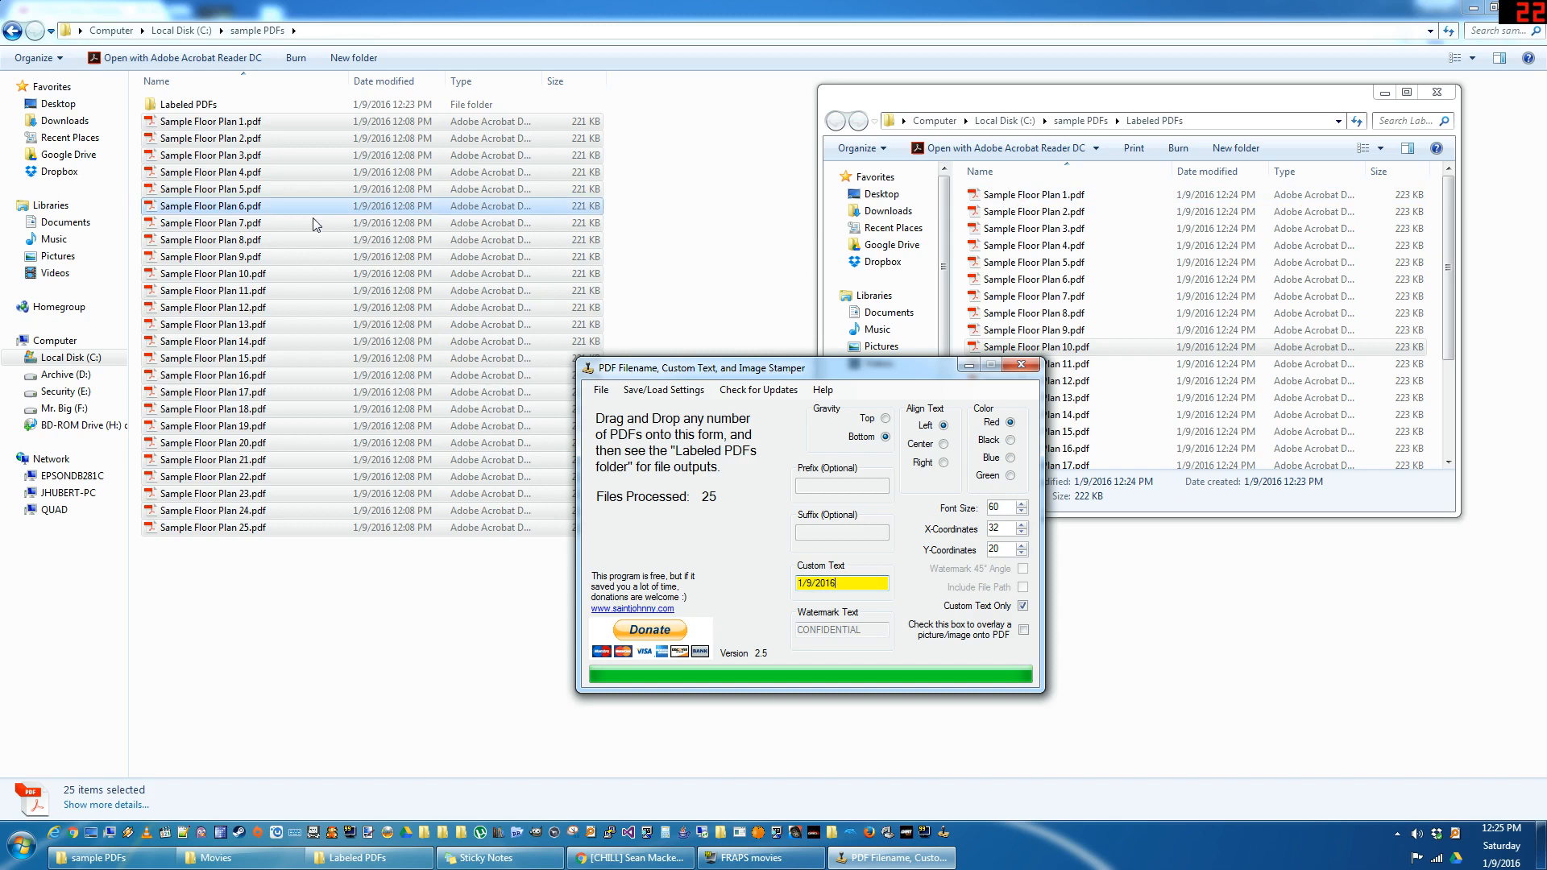
click(1036, 347)
text(20)
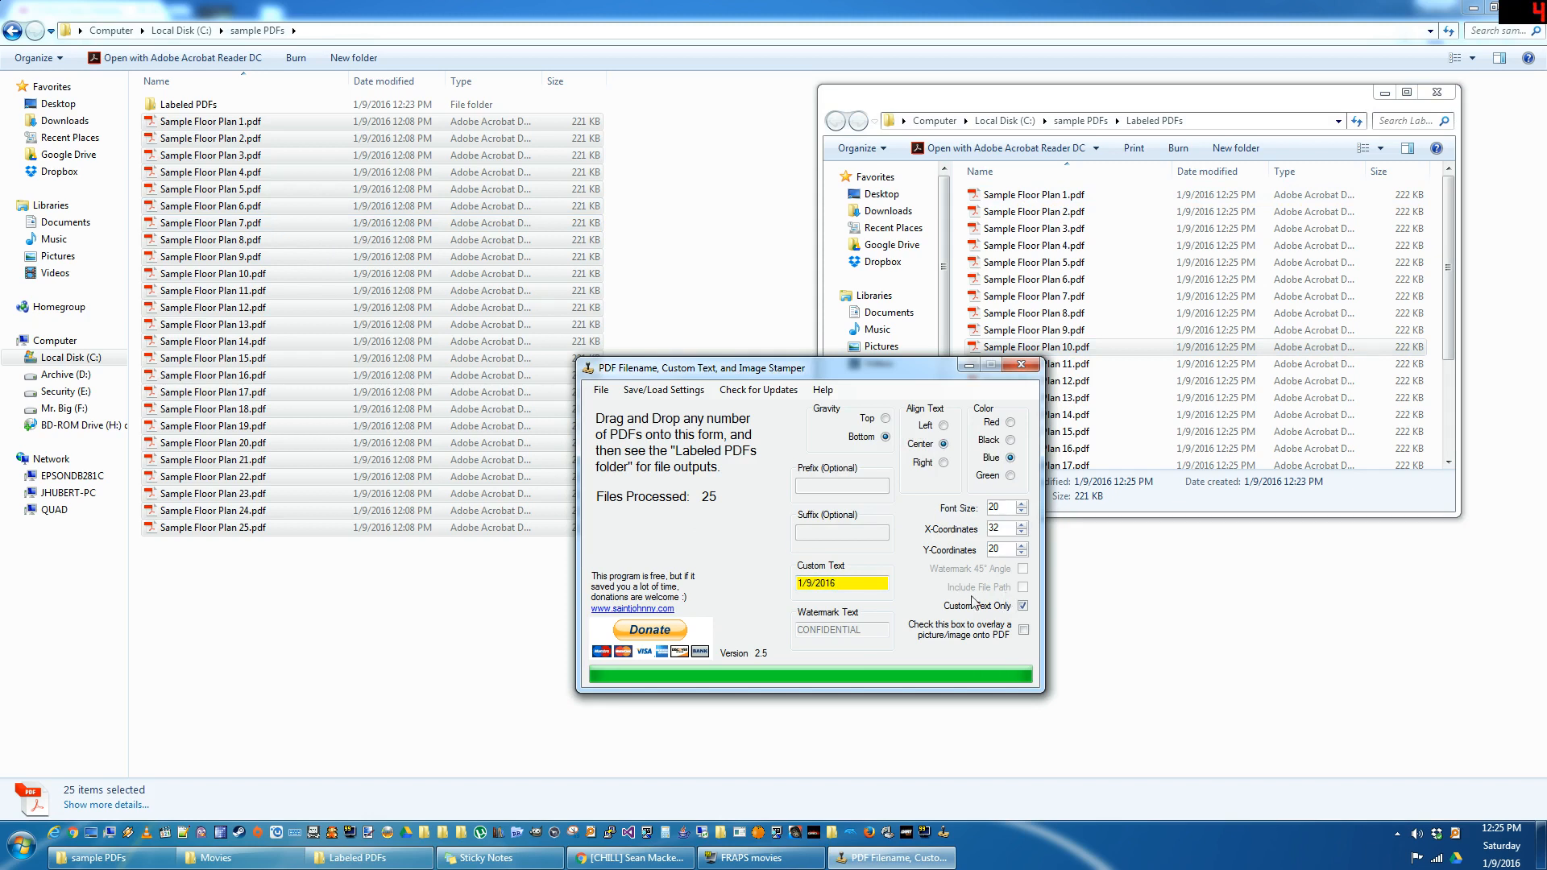
click(1038, 346)
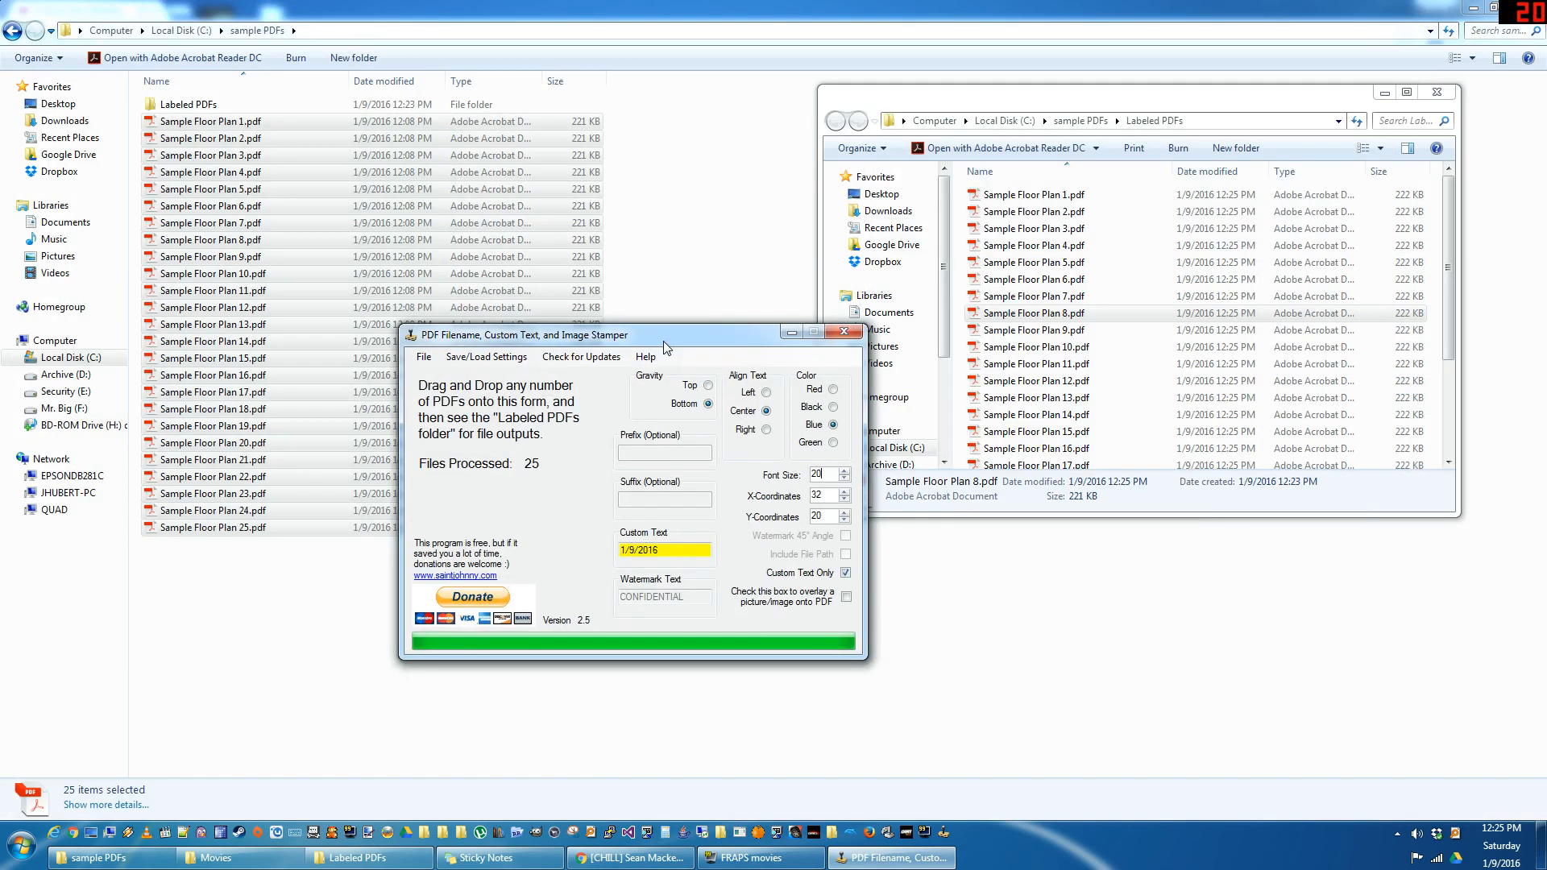
click(845, 573)
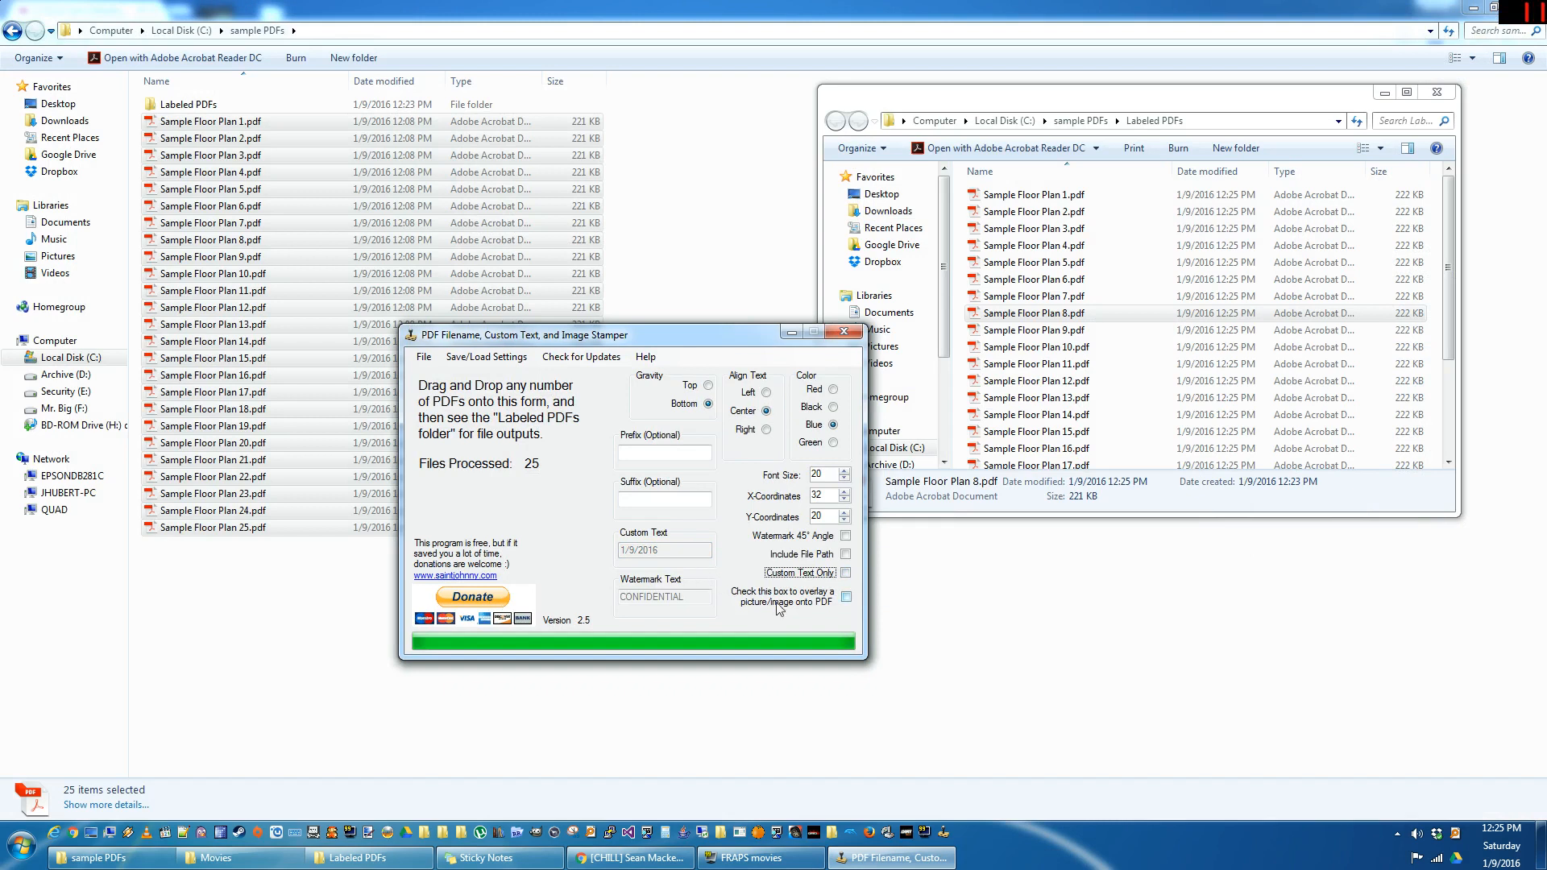
Enable image stamping with batman25.jpg and custom text BATMAN!
click(845, 596)
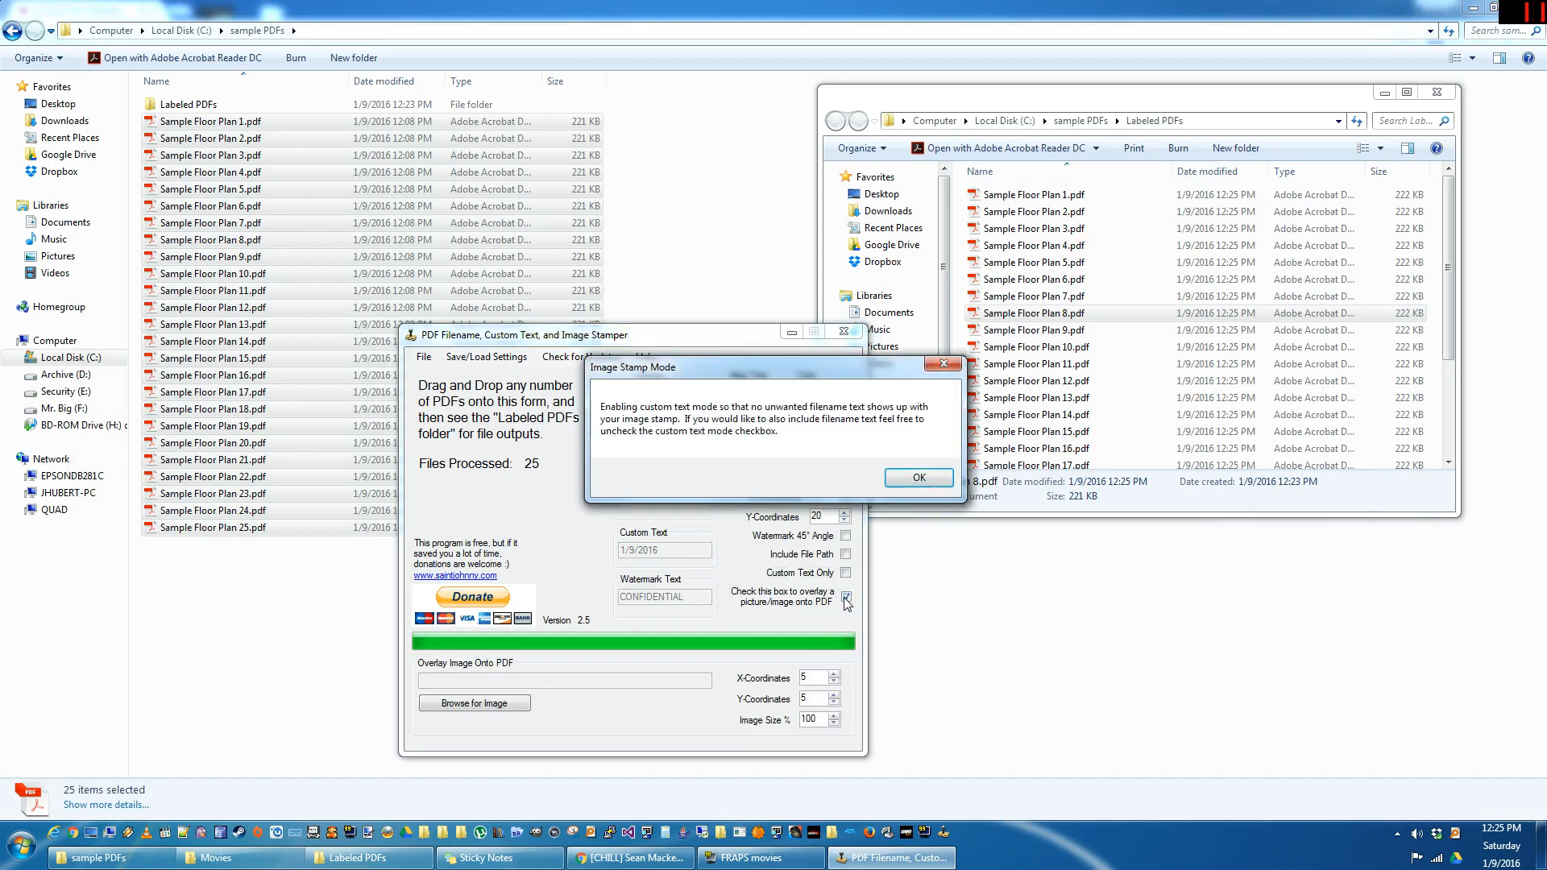
click(918, 477)
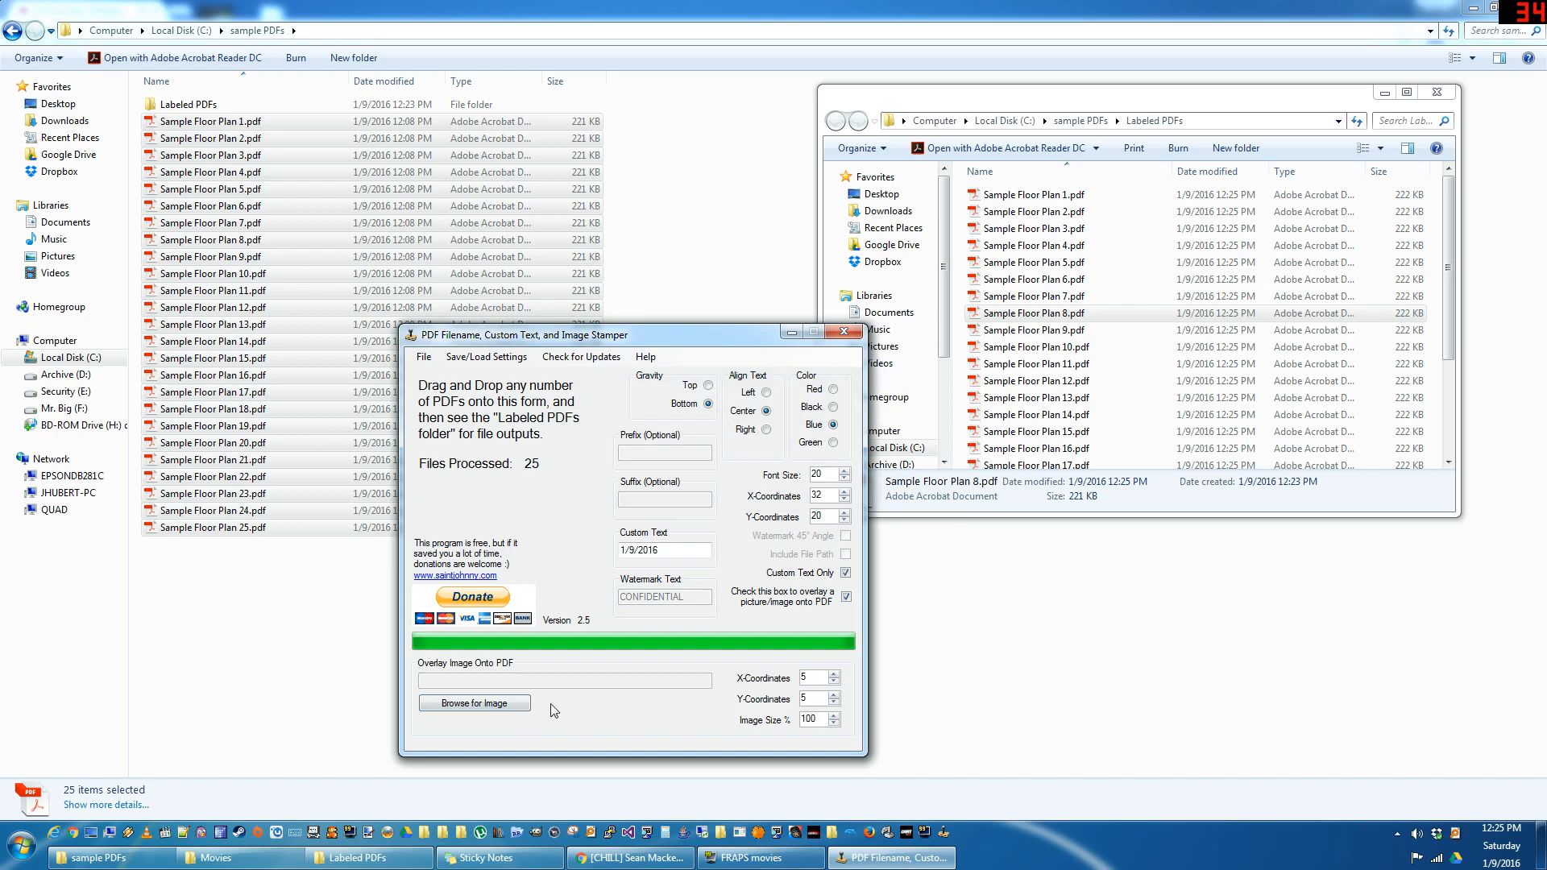
click(474, 703)
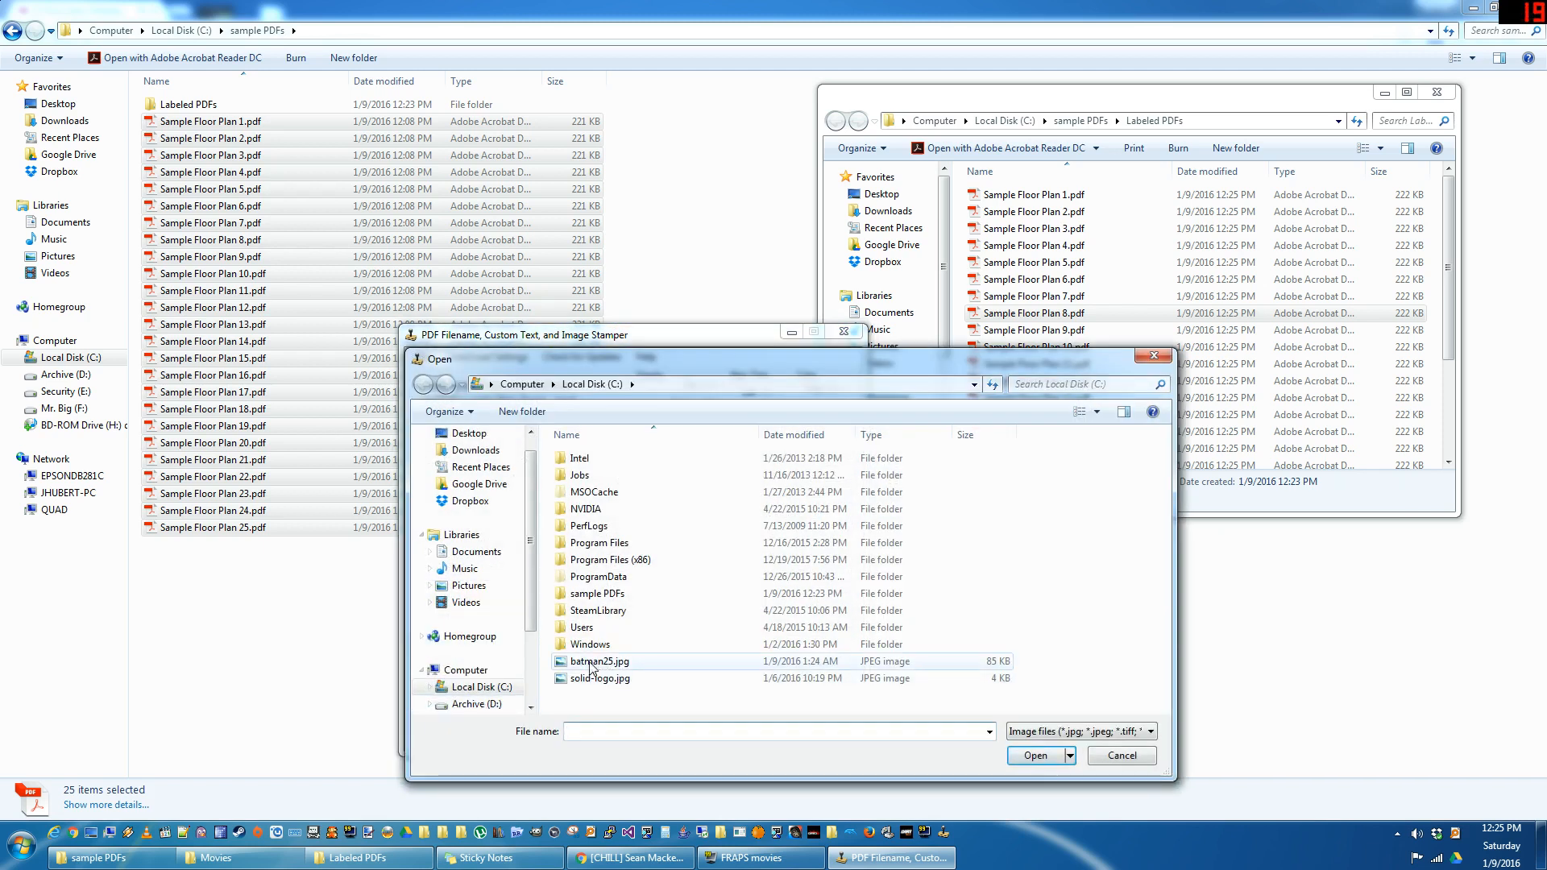
click(1035, 754)
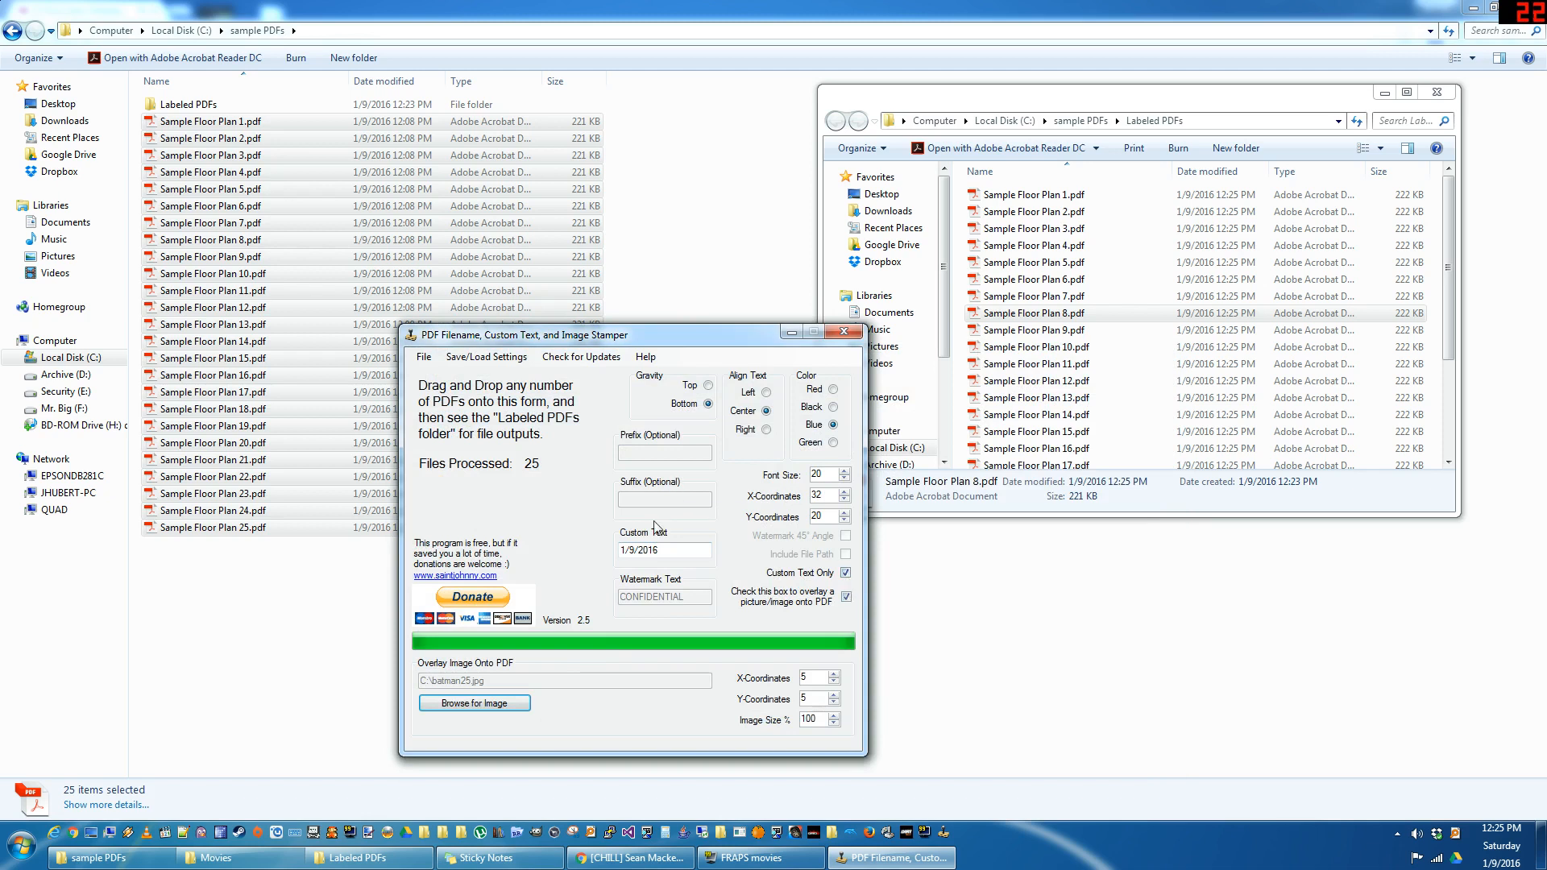
text(BATMA)
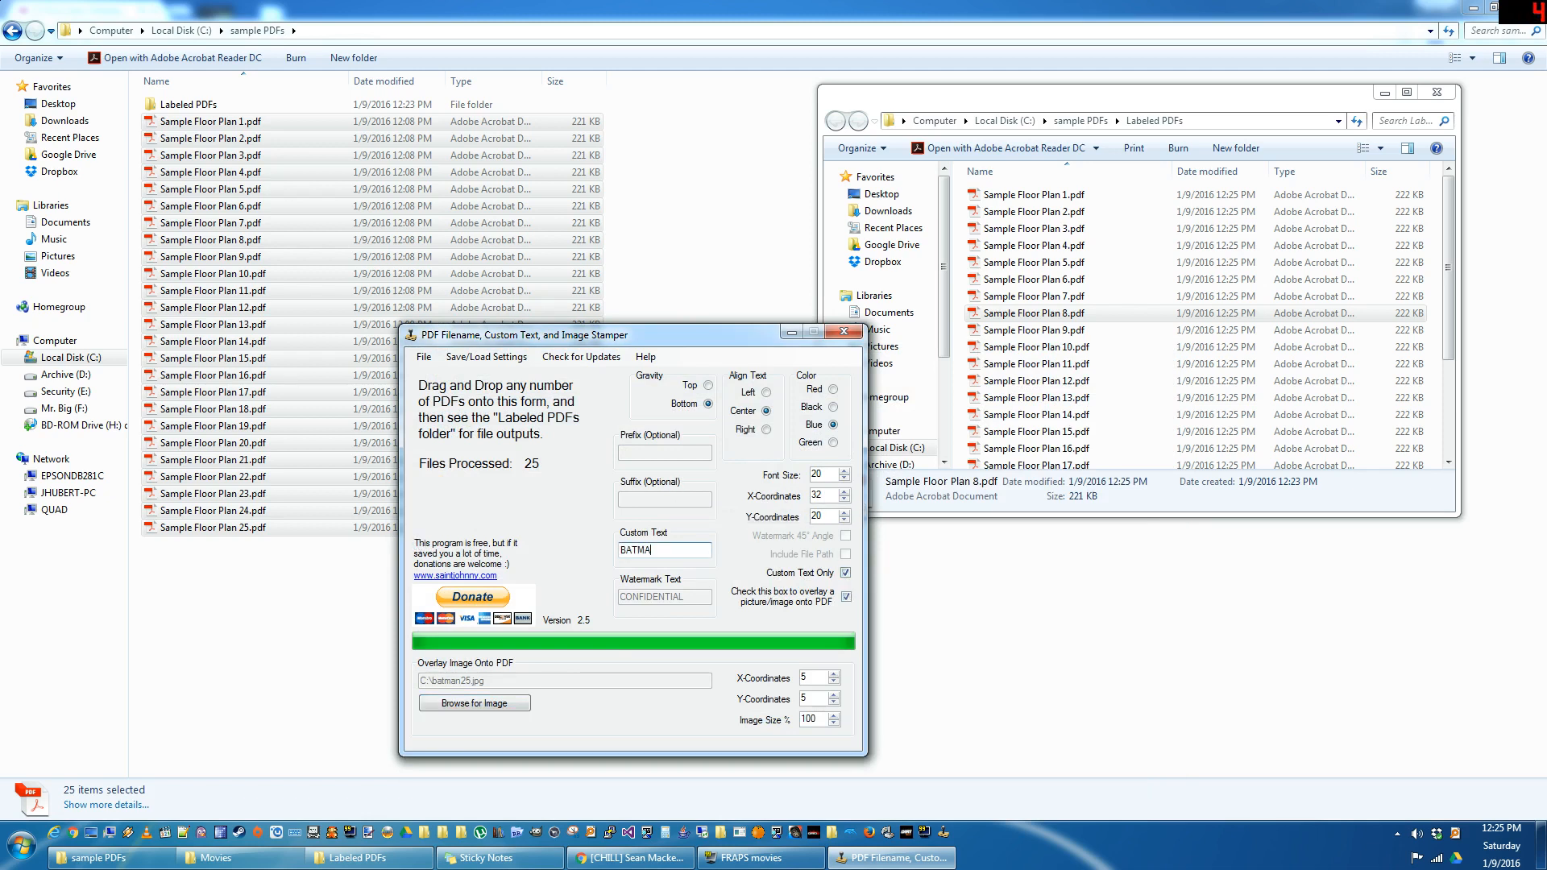
text(N!)
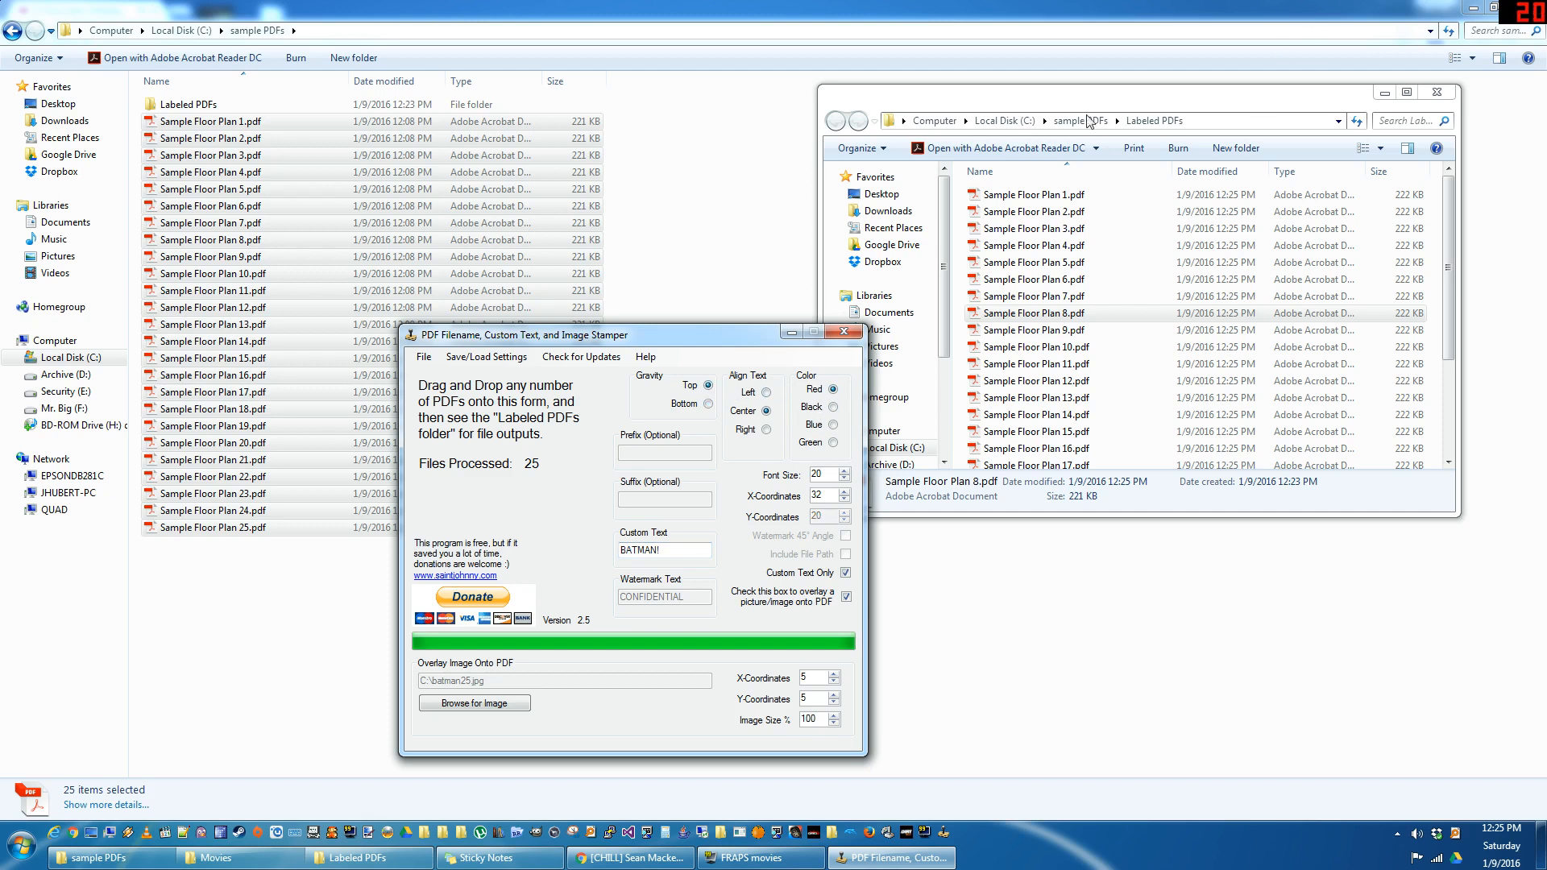
mouse_move(534, 506)
text(20)
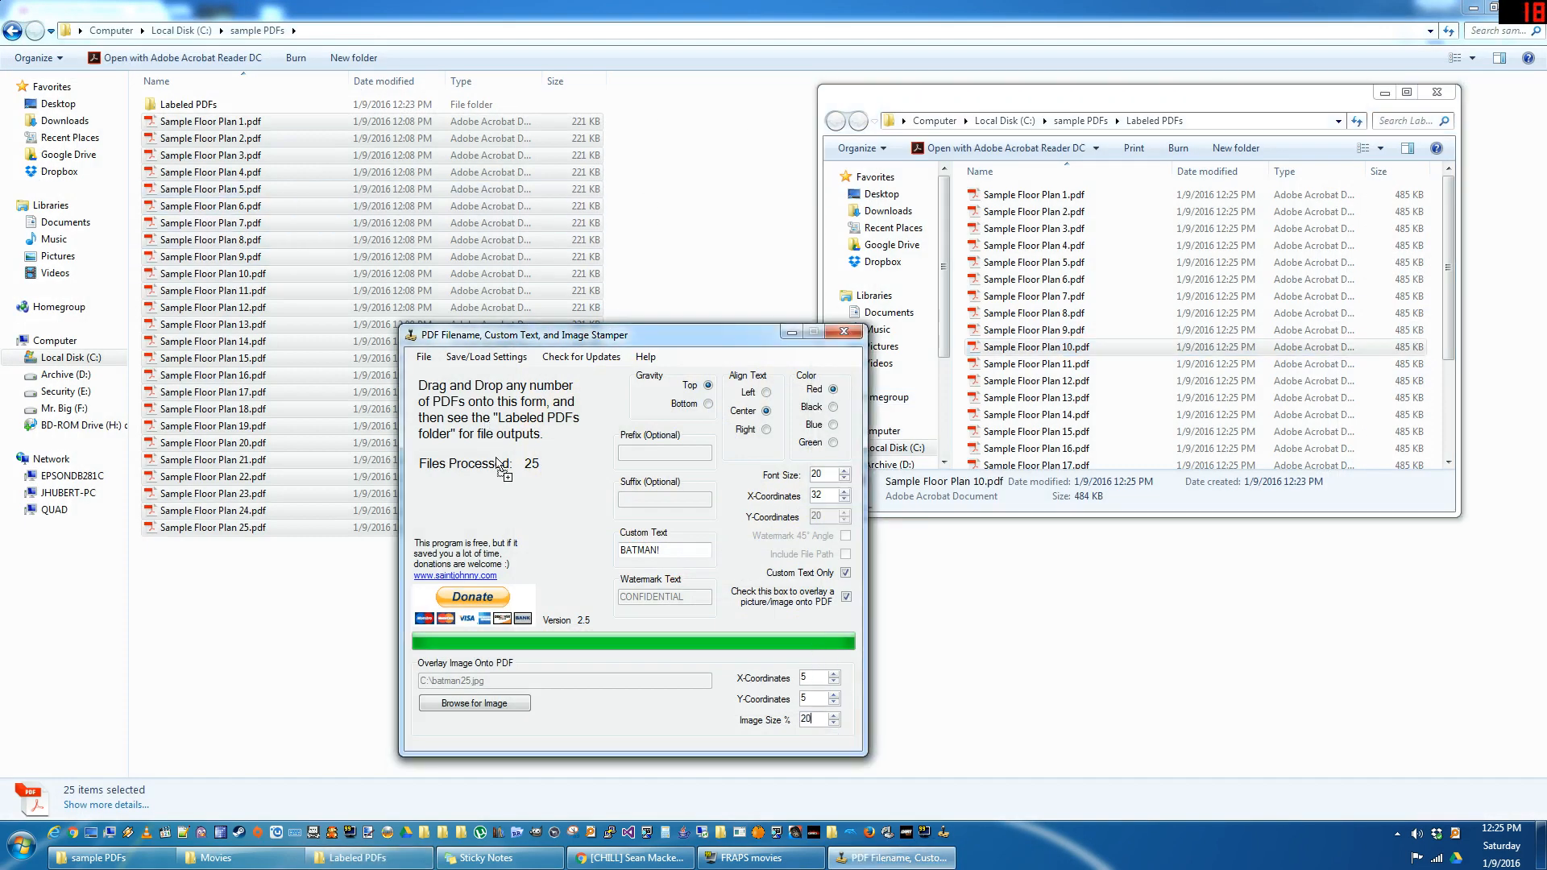
Check a stamped floor plan from Labeled PDFs, then enter the suffix DDDDD.
click(1035, 328)
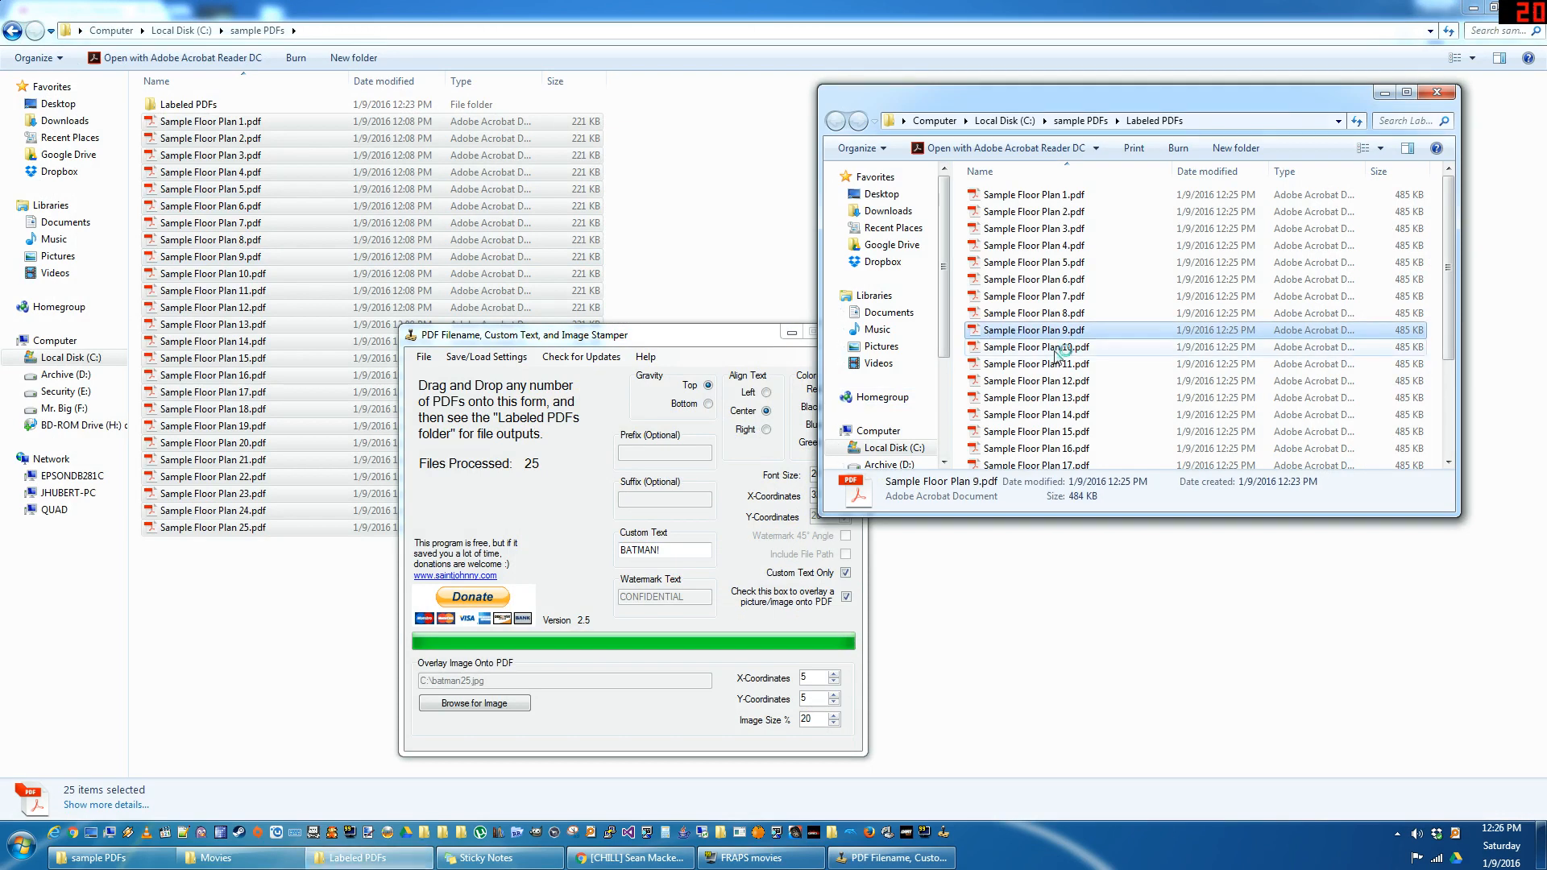
double_click(1033, 329)
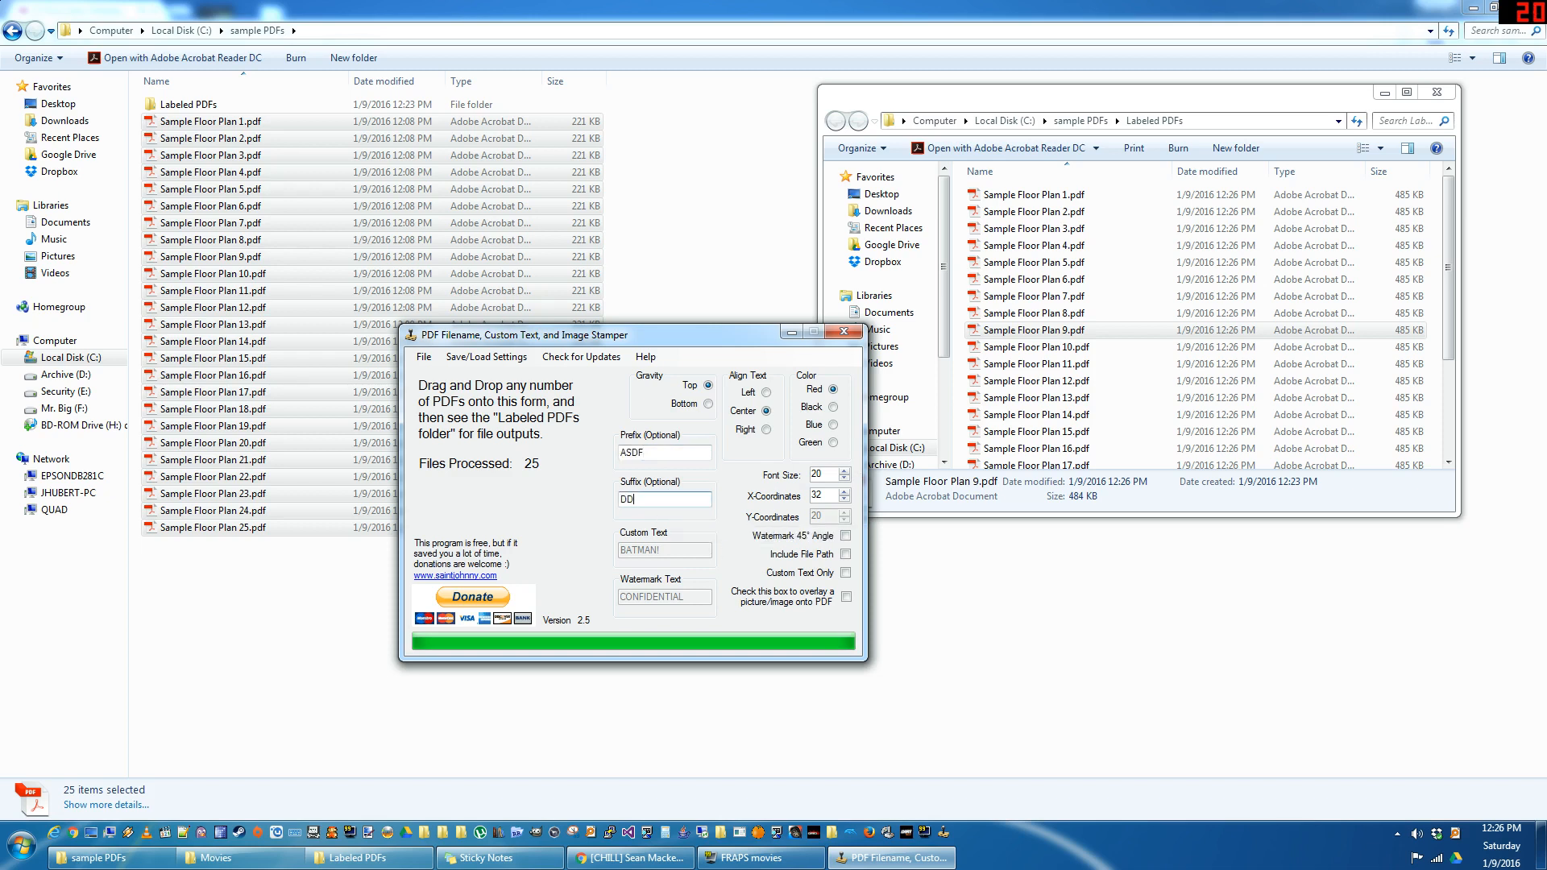
text(DDD)
click(825, 515)
text(1)
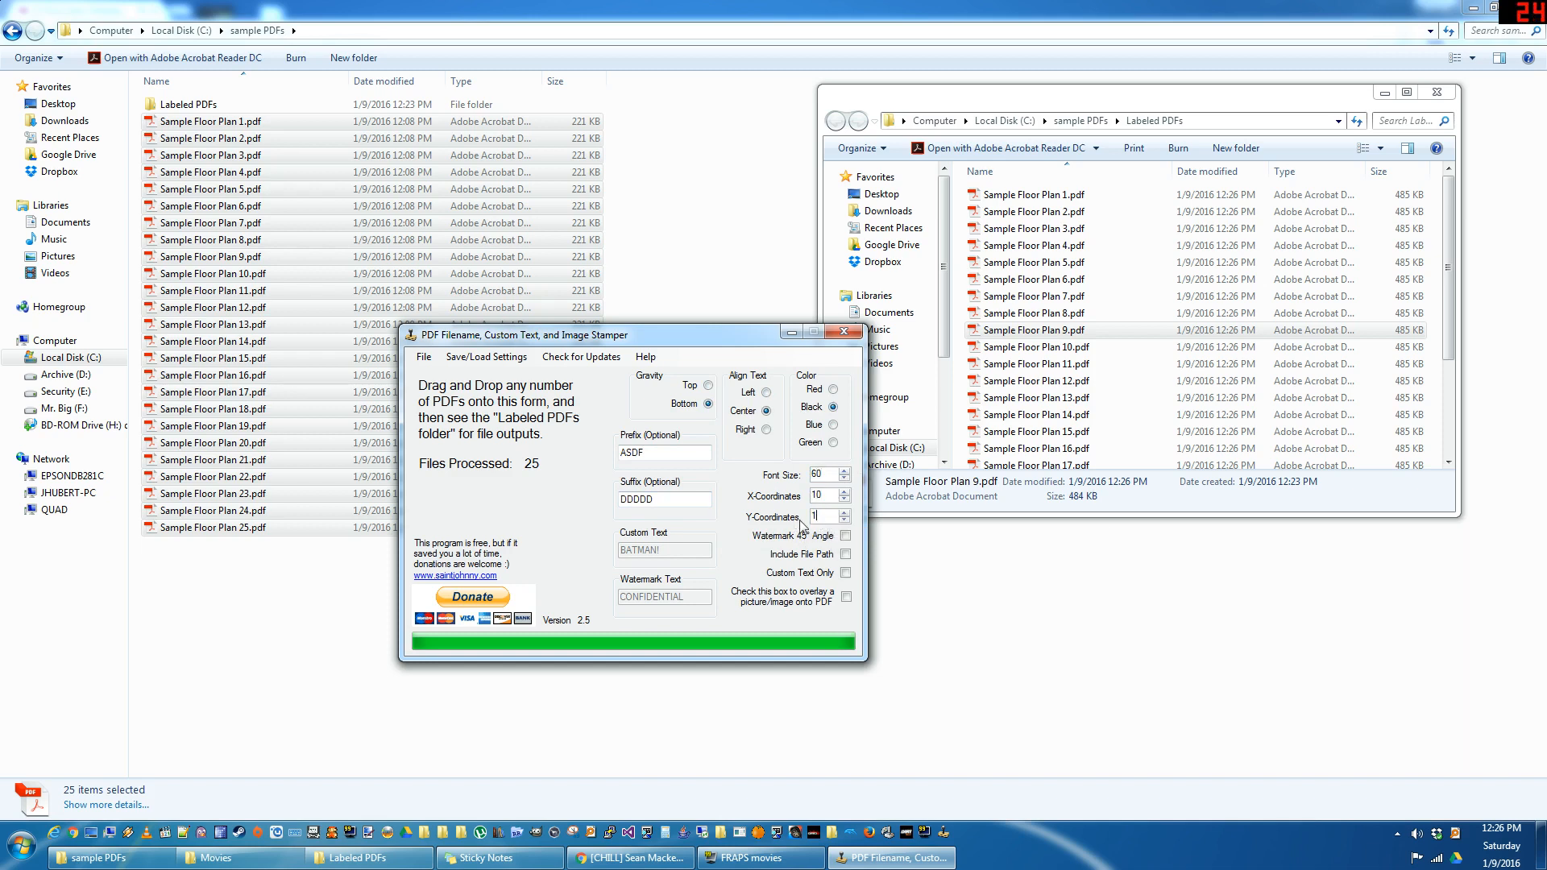
Include the file path and save the settings for startup, overwriting the previous ones.
click(844, 555)
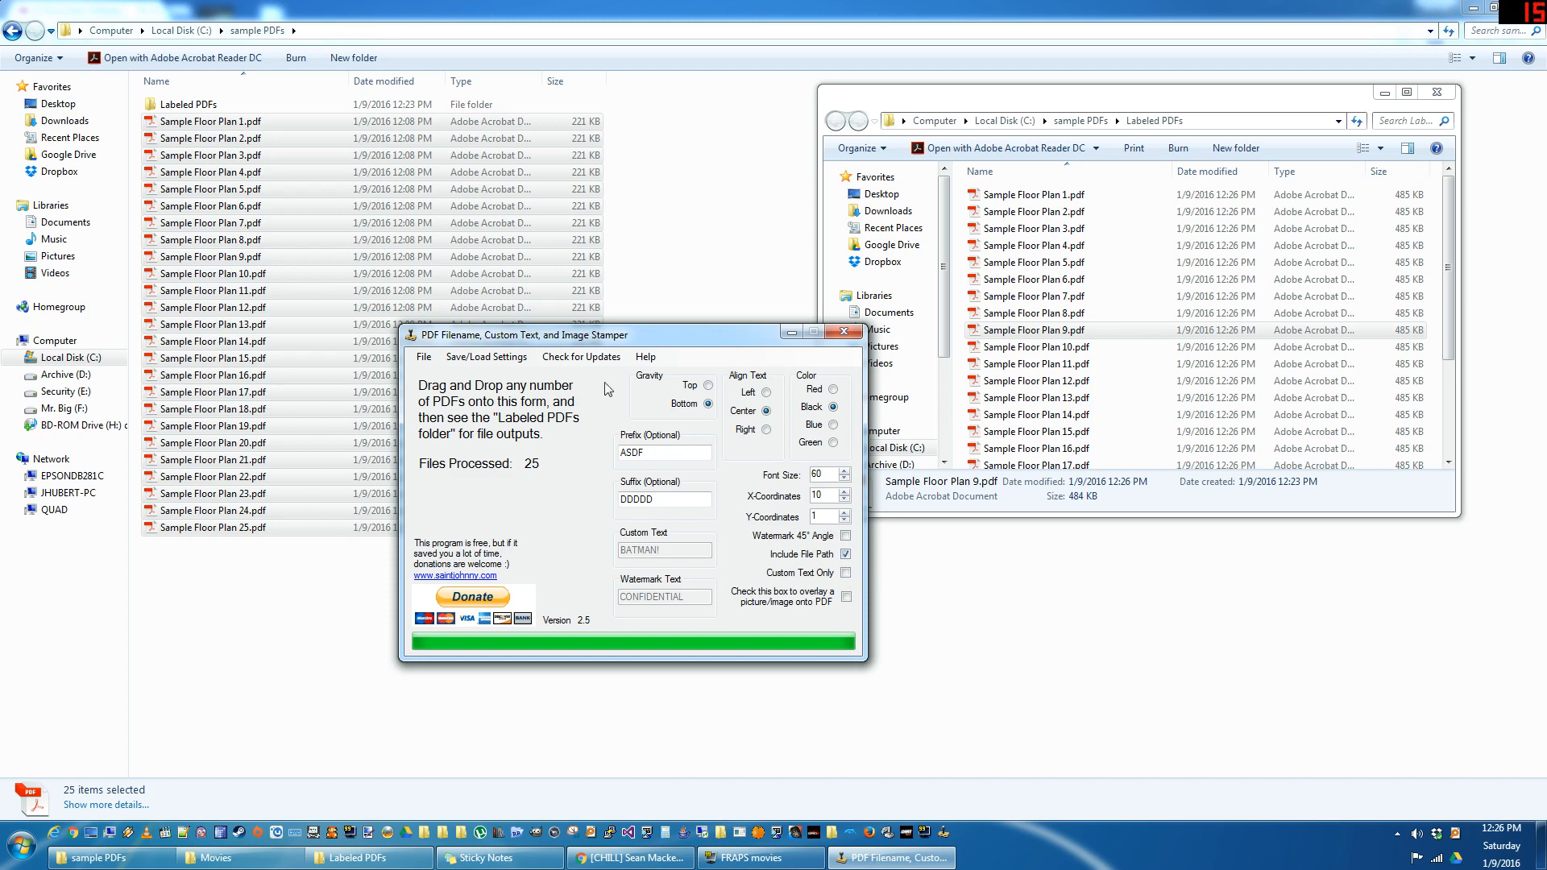
click(485, 356)
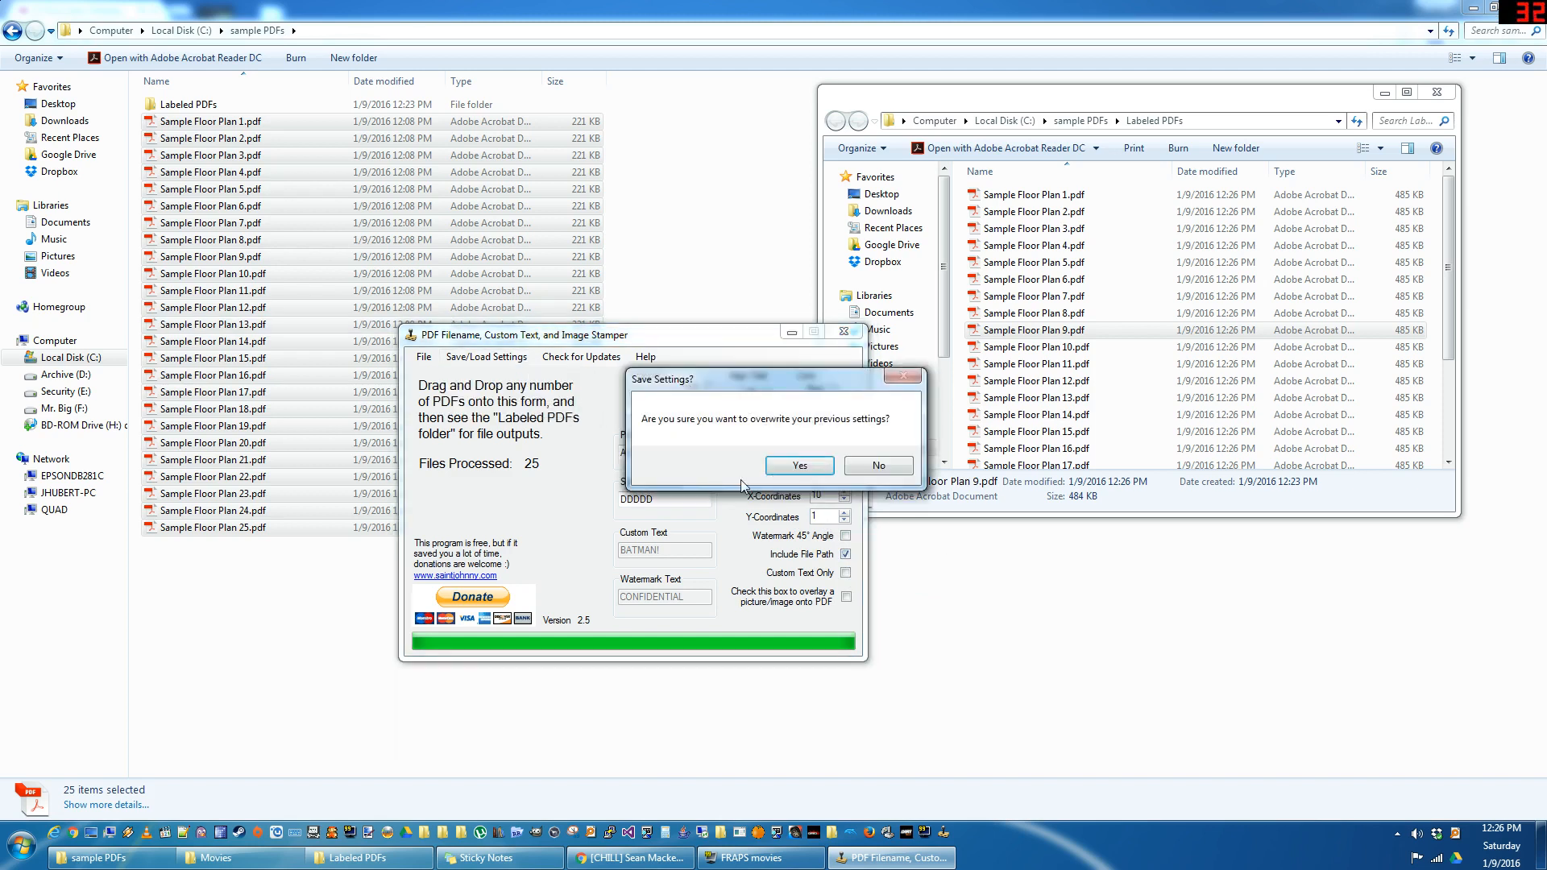
click(799, 464)
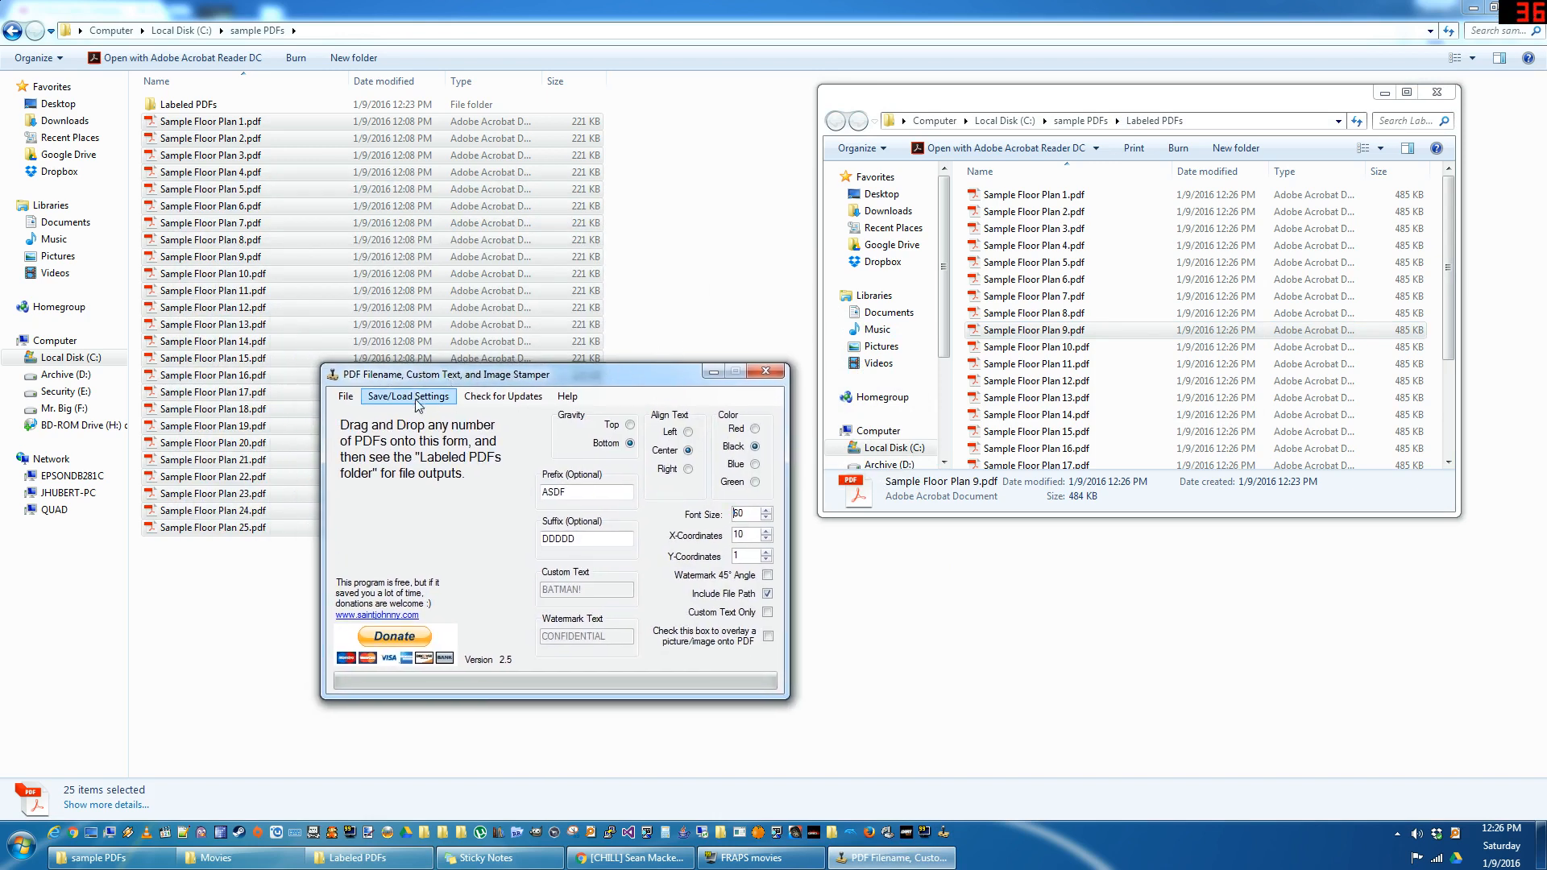
Load the default factory settings, clearing prefix, suffix and text back to red size-11 bottom-left text.
click(408, 396)
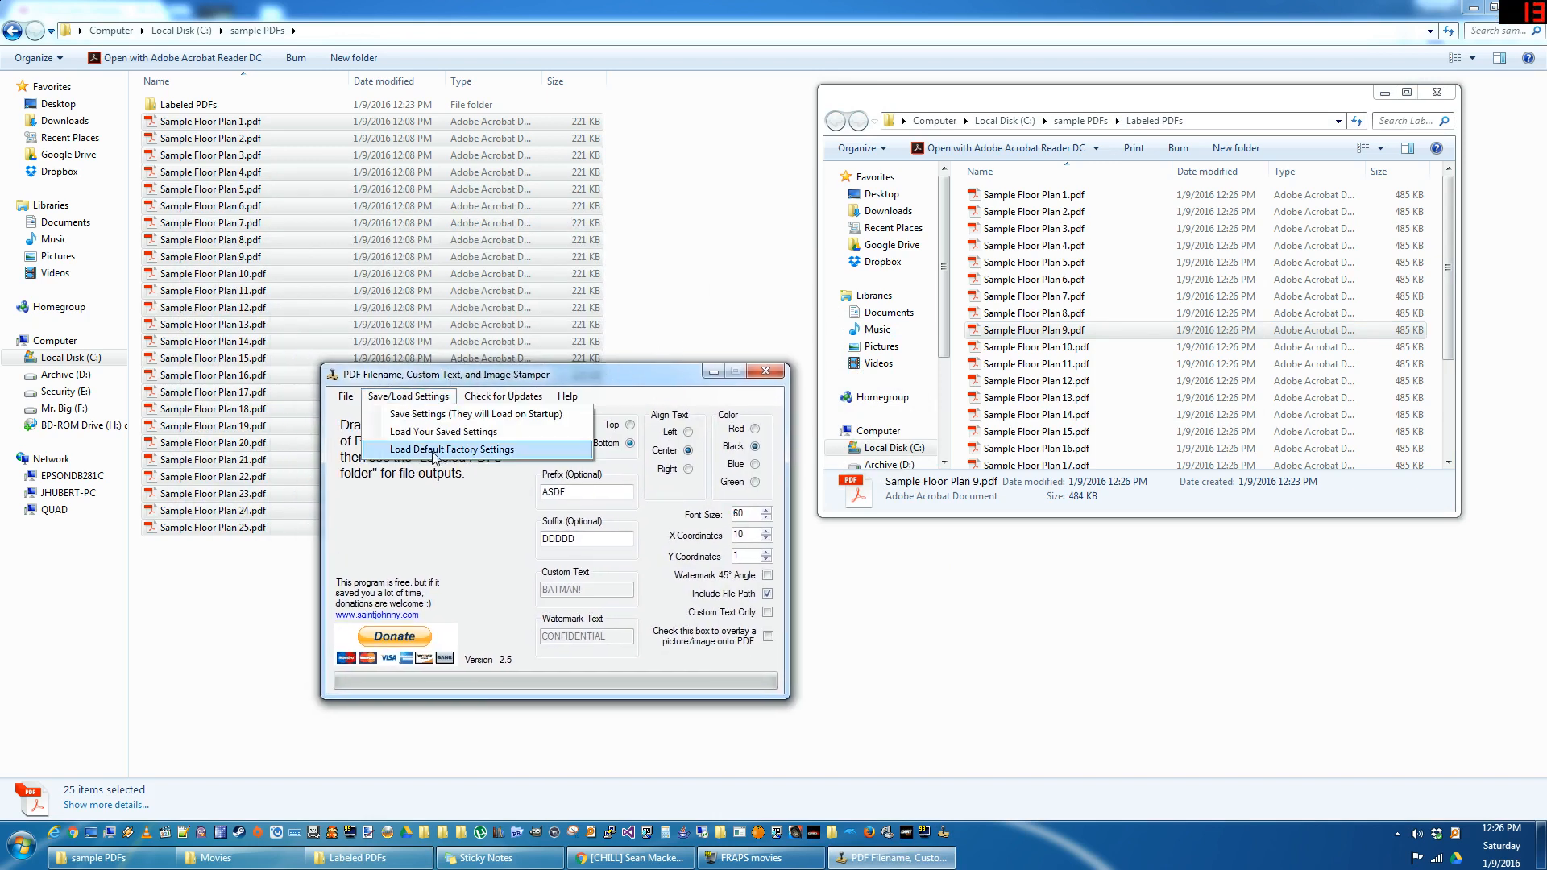
click(451, 450)
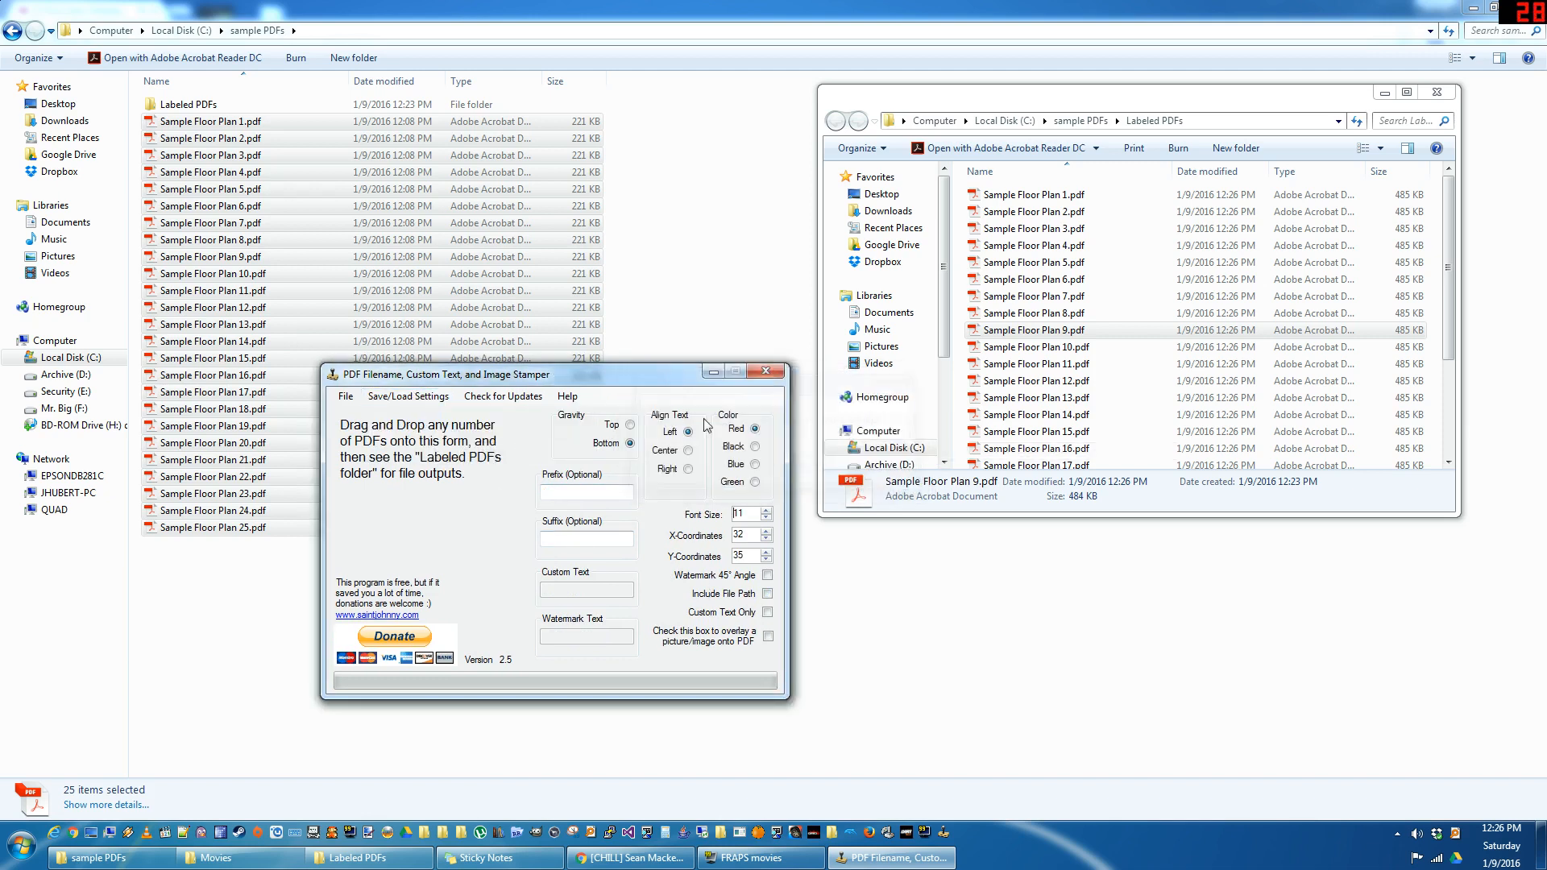
drag(553, 372, 704, 339)
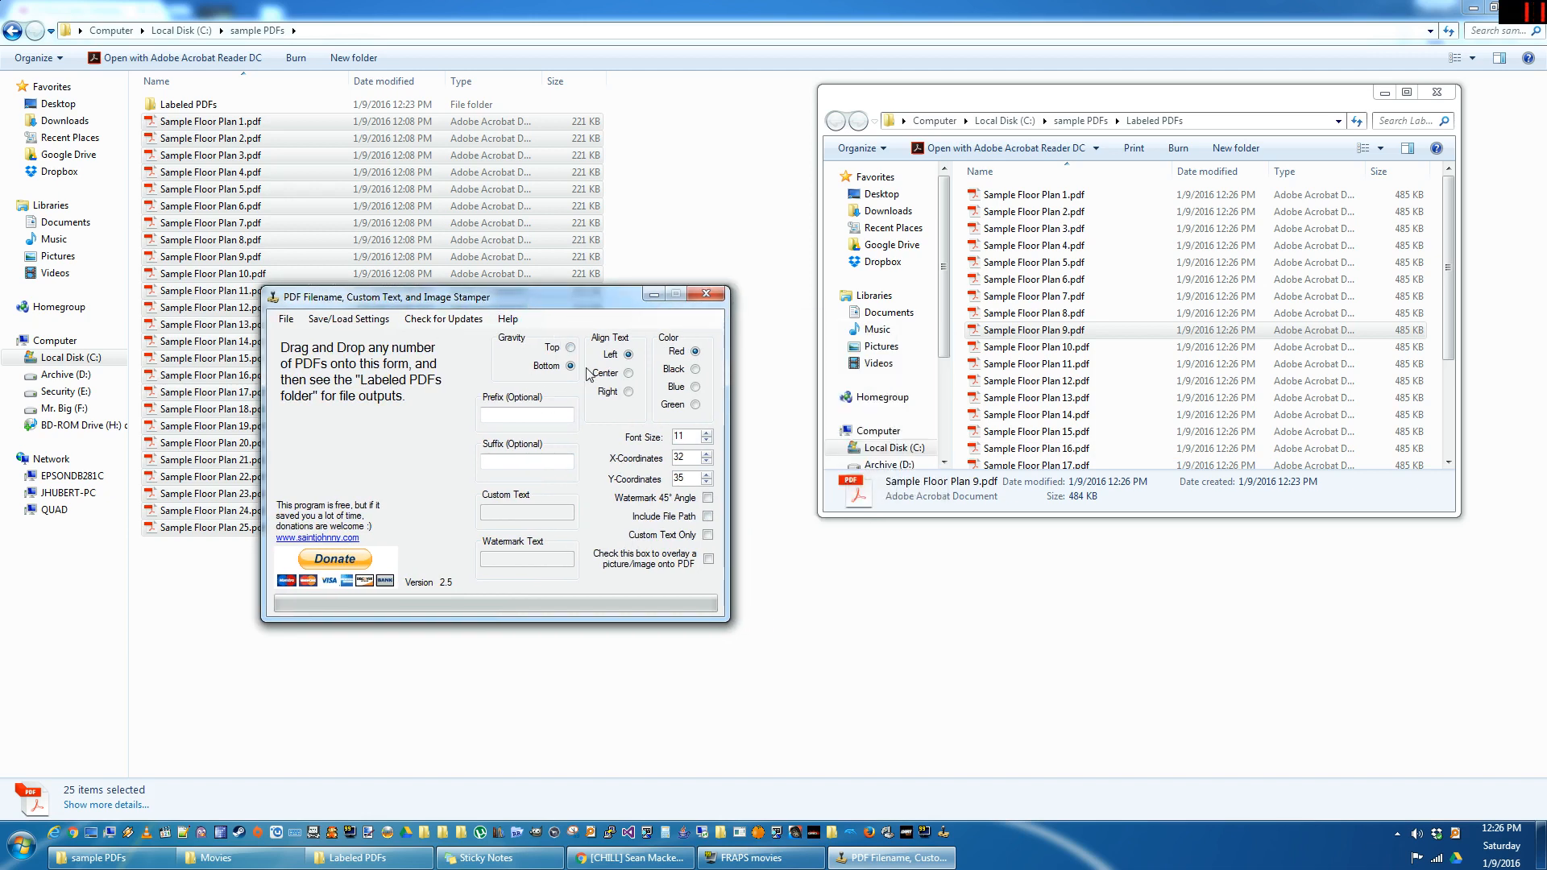
drag(384, 296, 436, 319)
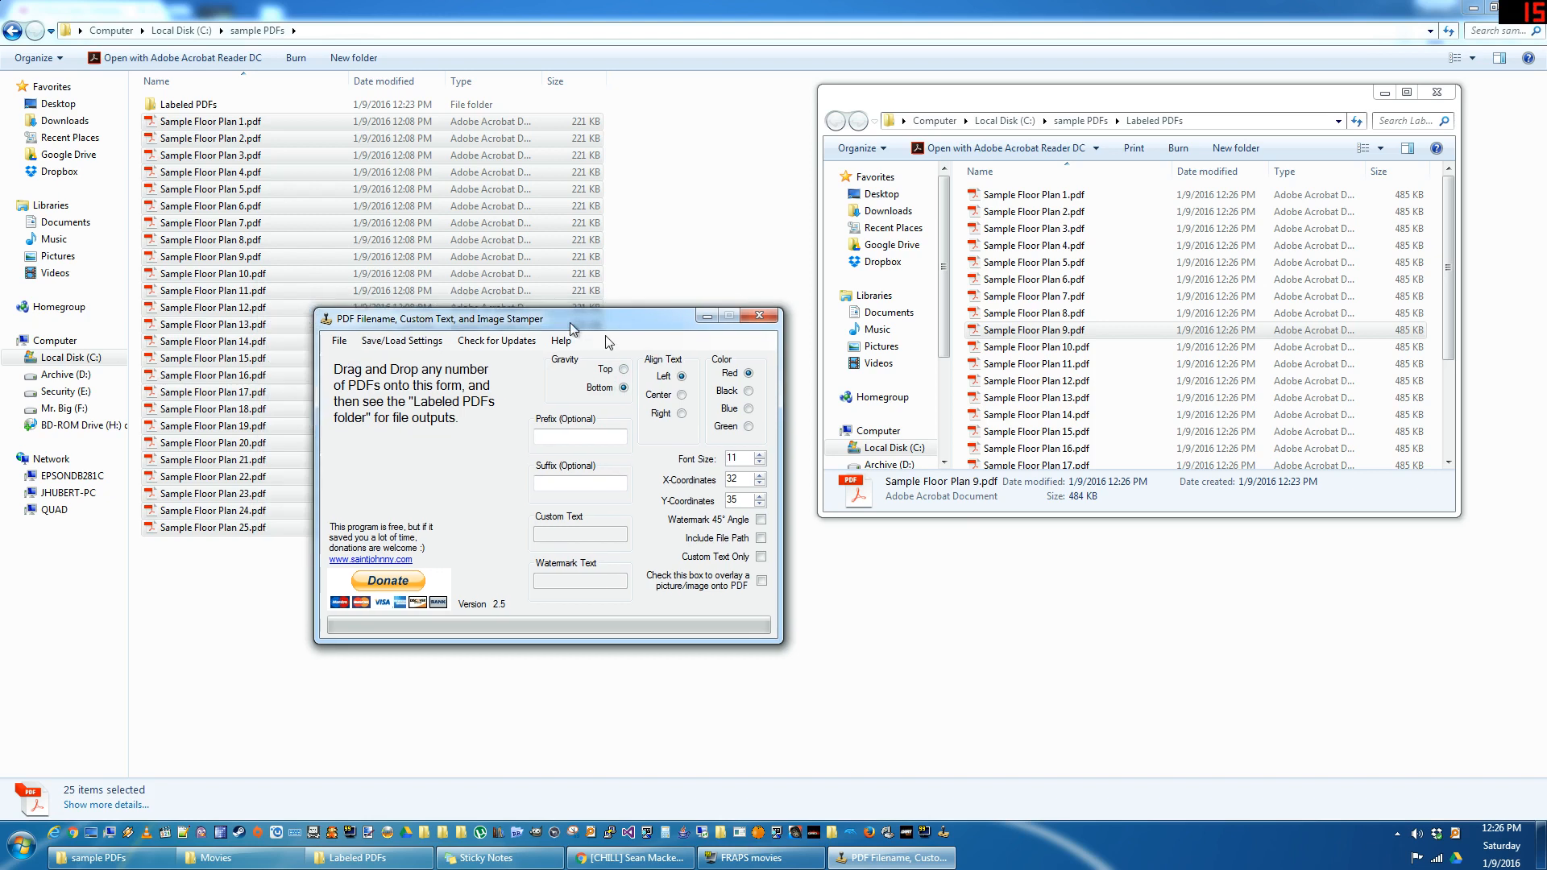
drag(543, 319, 711, 367)
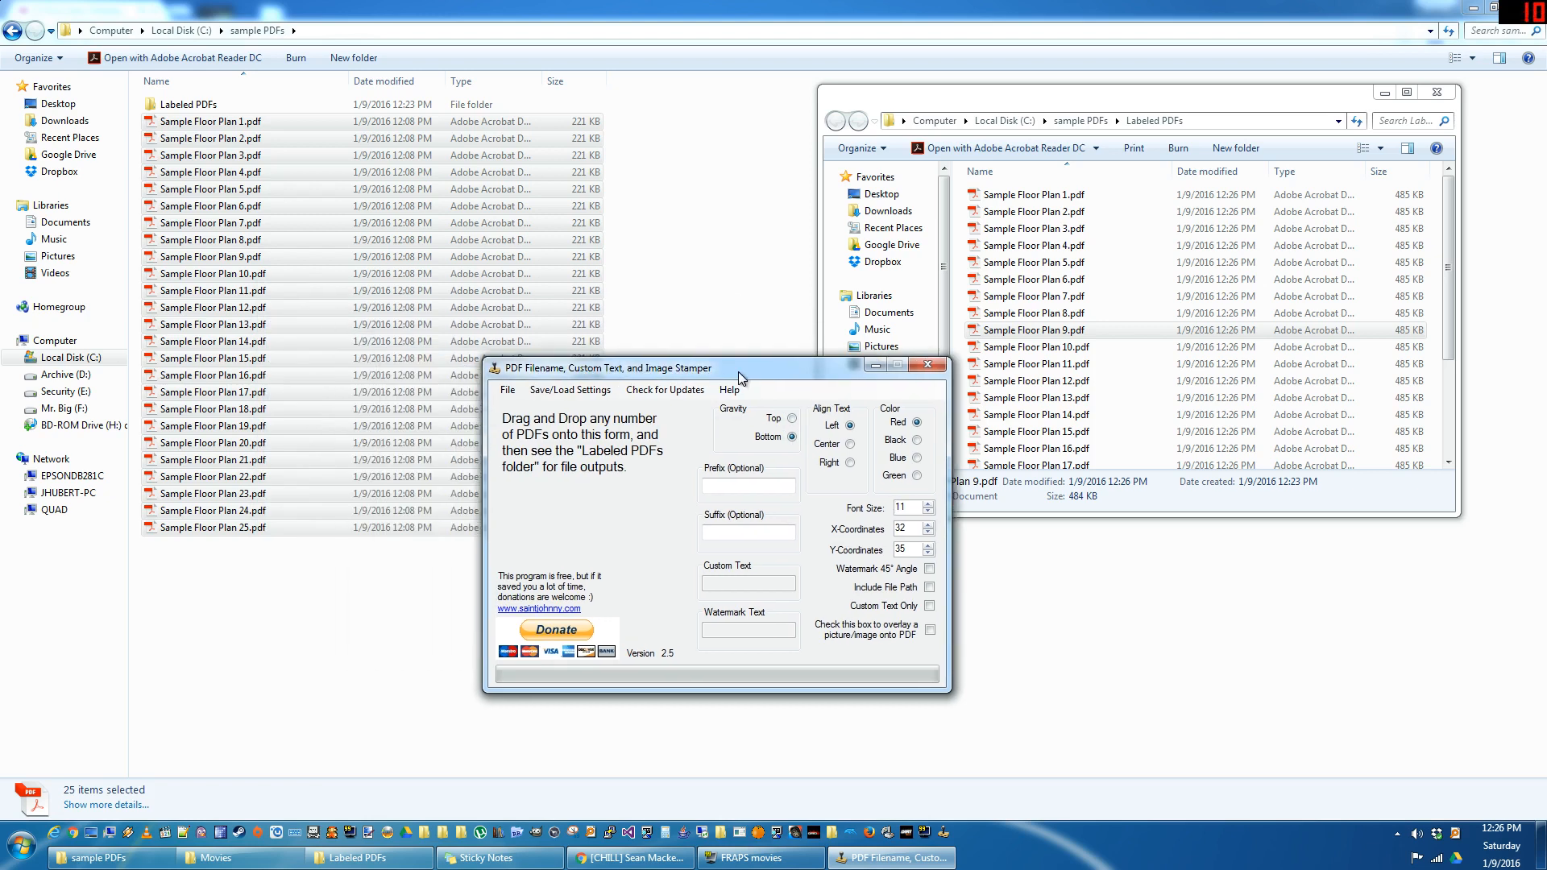